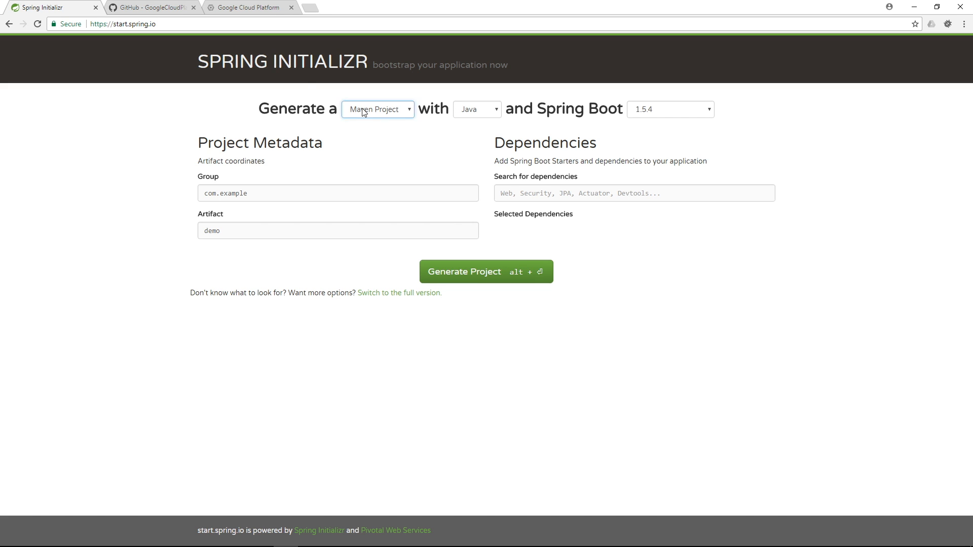
Step: Choose a Gradle Project in Groovy with the artifact set to 'cars'
click(377, 110)
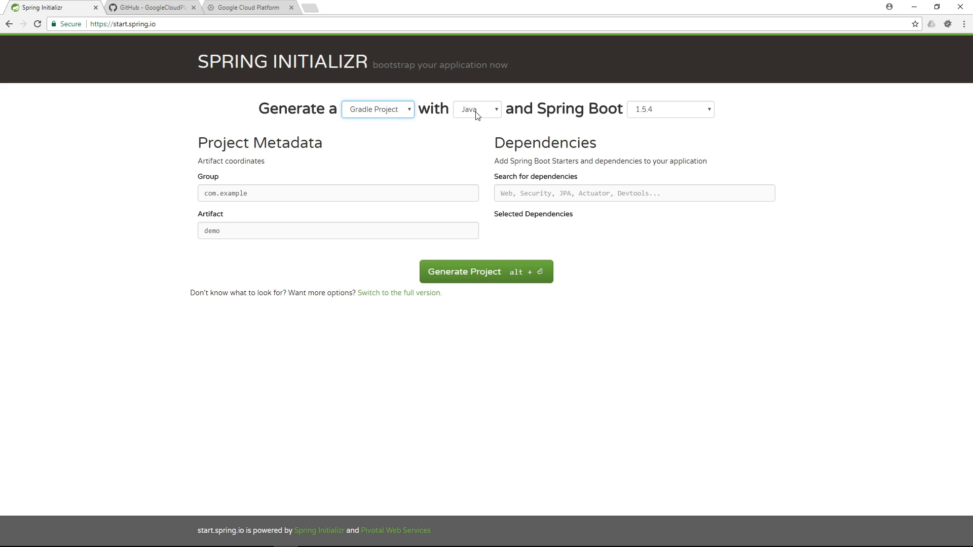
click(476, 110)
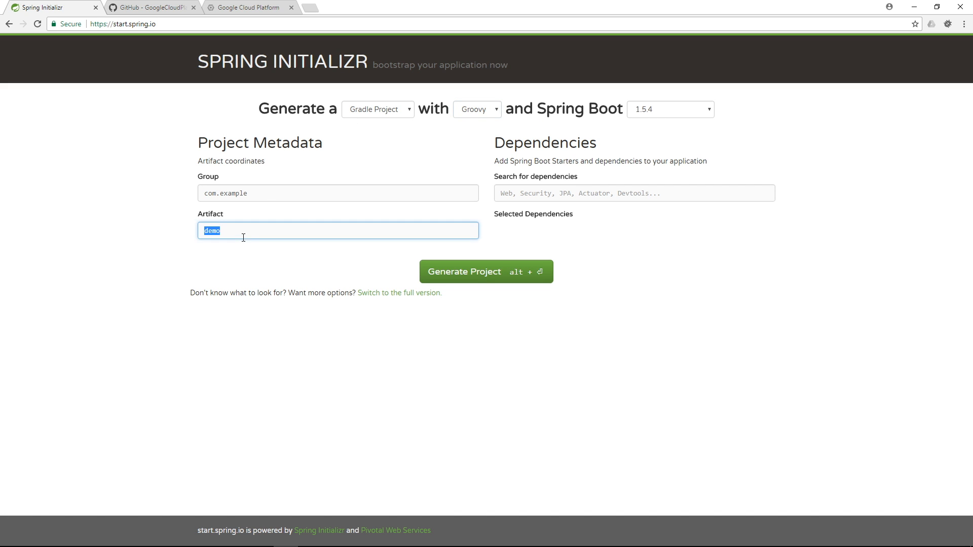
text(cars)
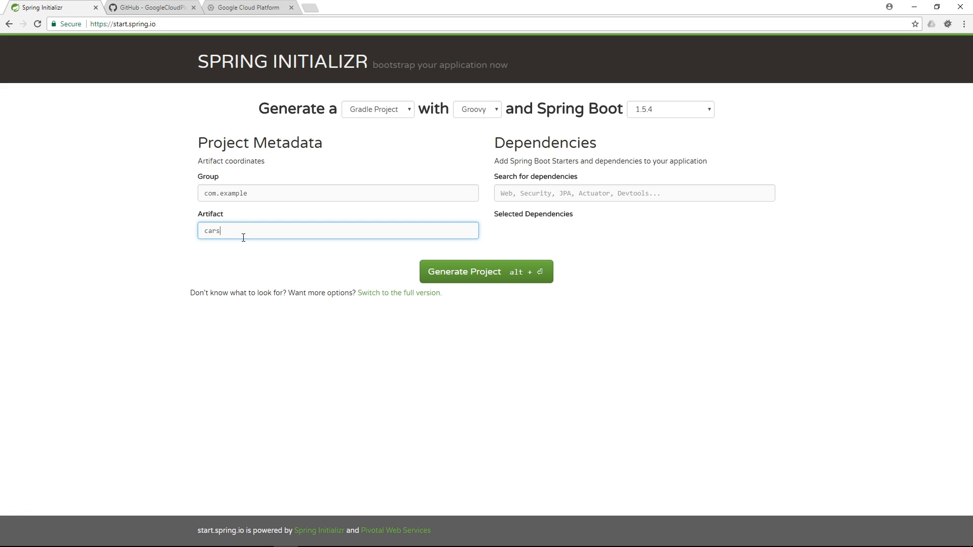
mouse_move(524, 233)
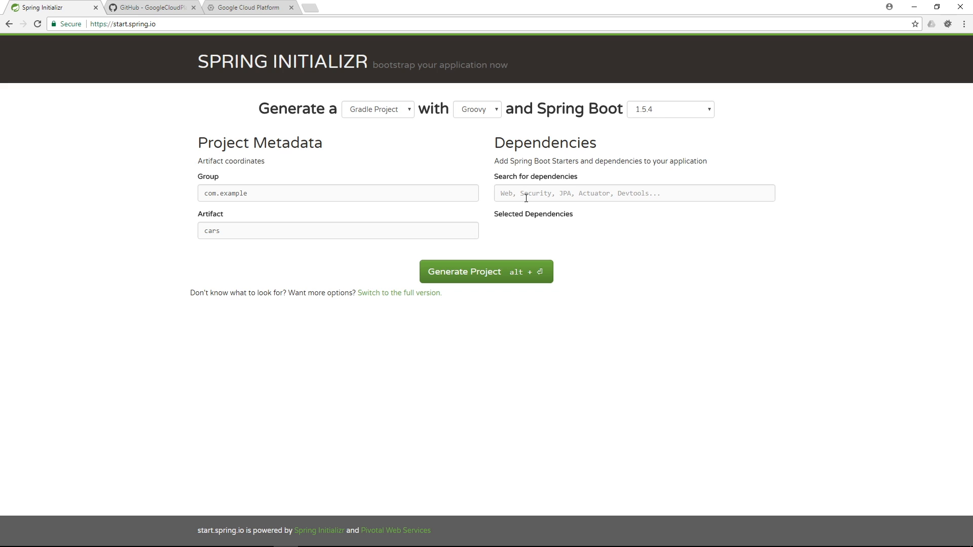
Step: Add the Web dependency and generate the cars project
click(633, 193)
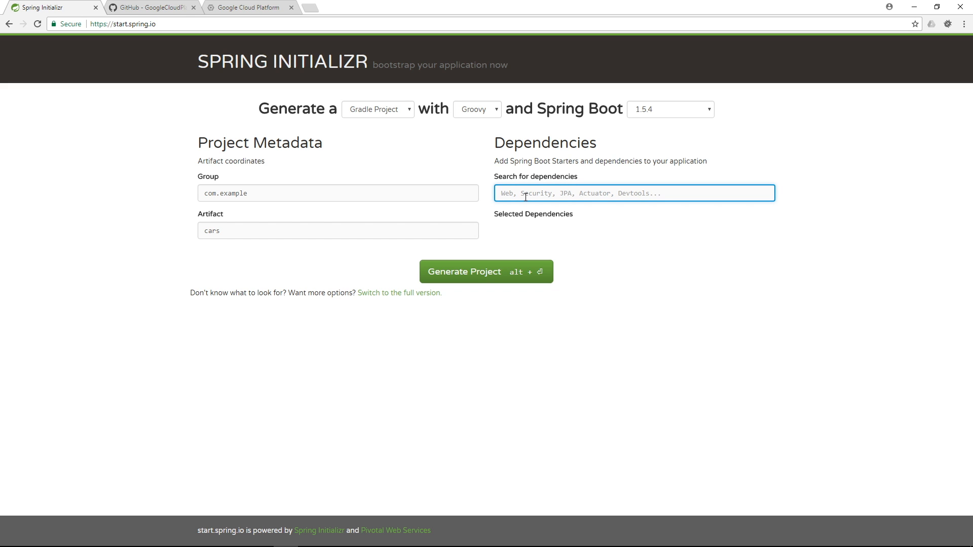
text(web)
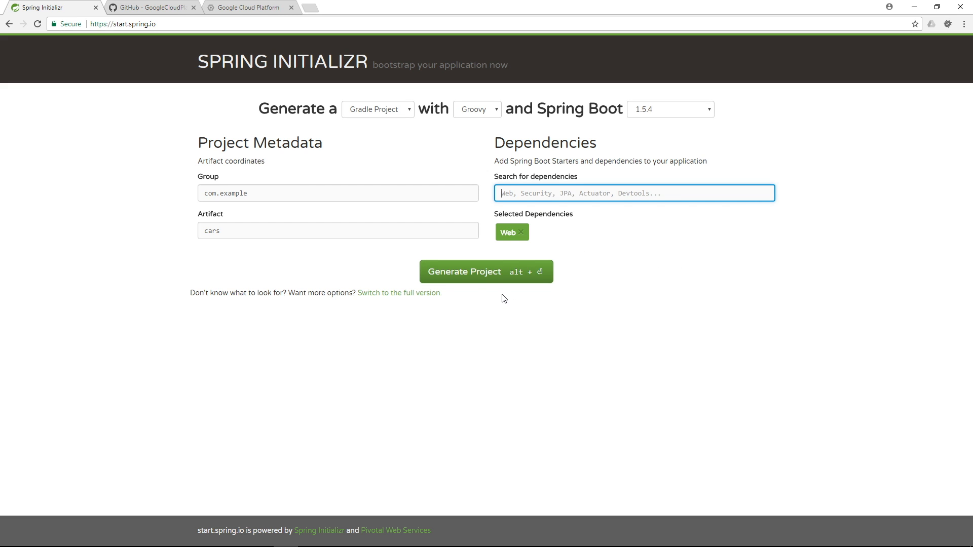
click(486, 272)
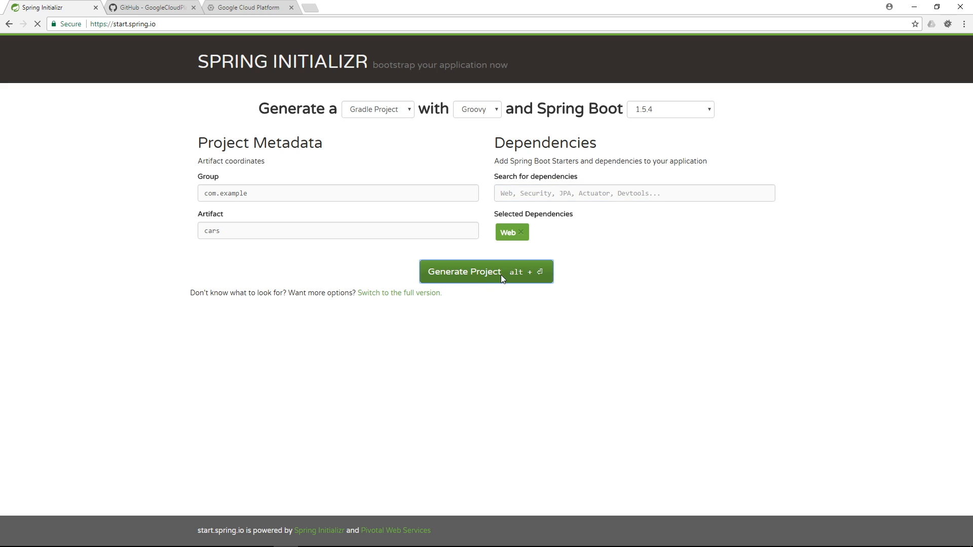
click(485, 272)
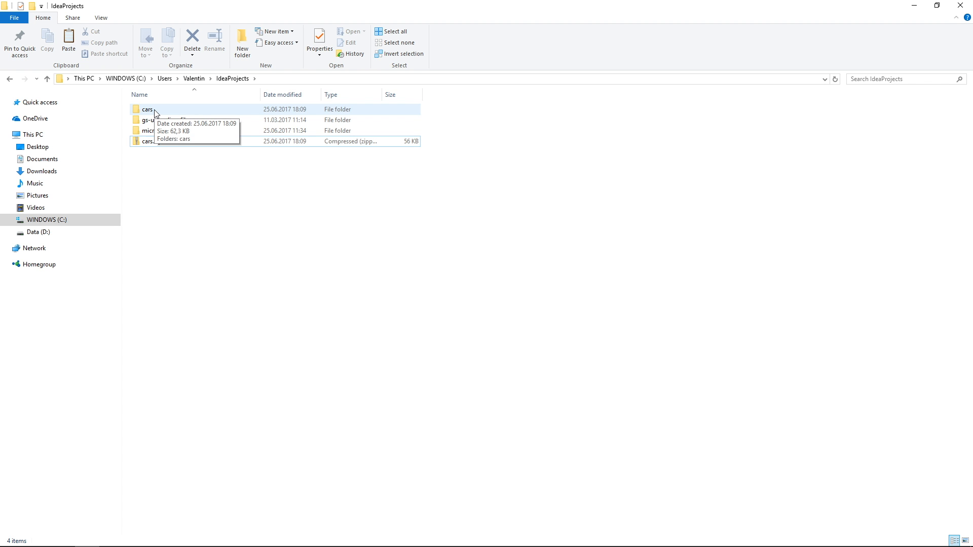
Step: Move the nested project files up so they sit directly in the cars folder
double_click(147, 109)
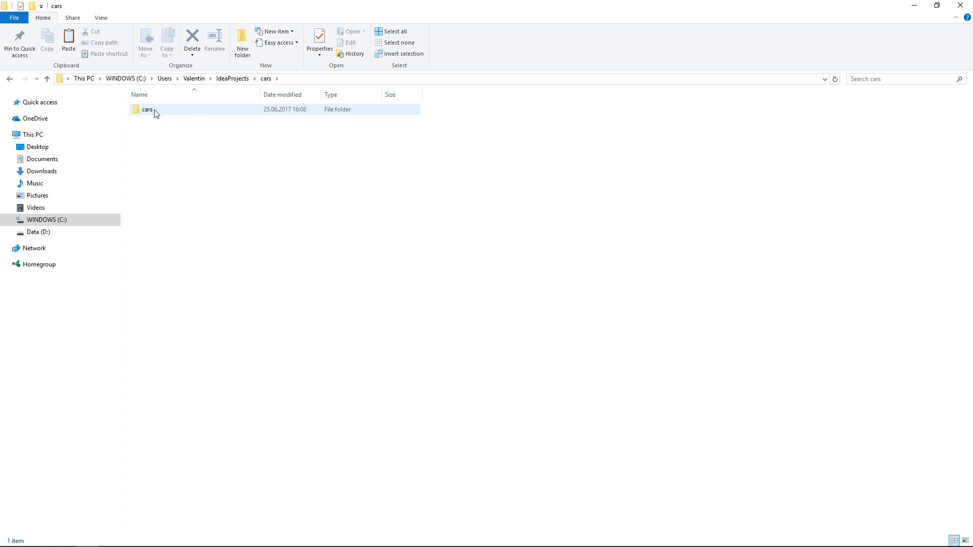
click(147, 110)
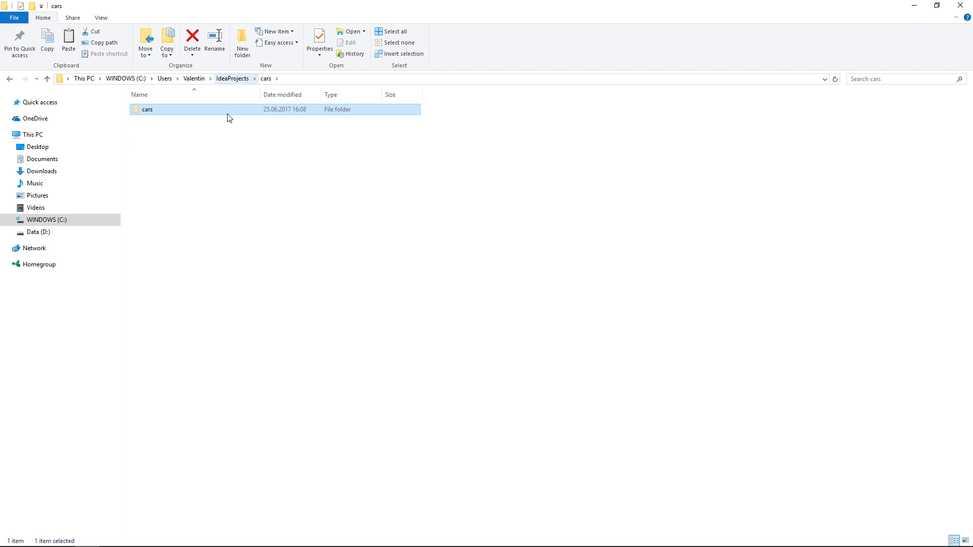
click(232, 79)
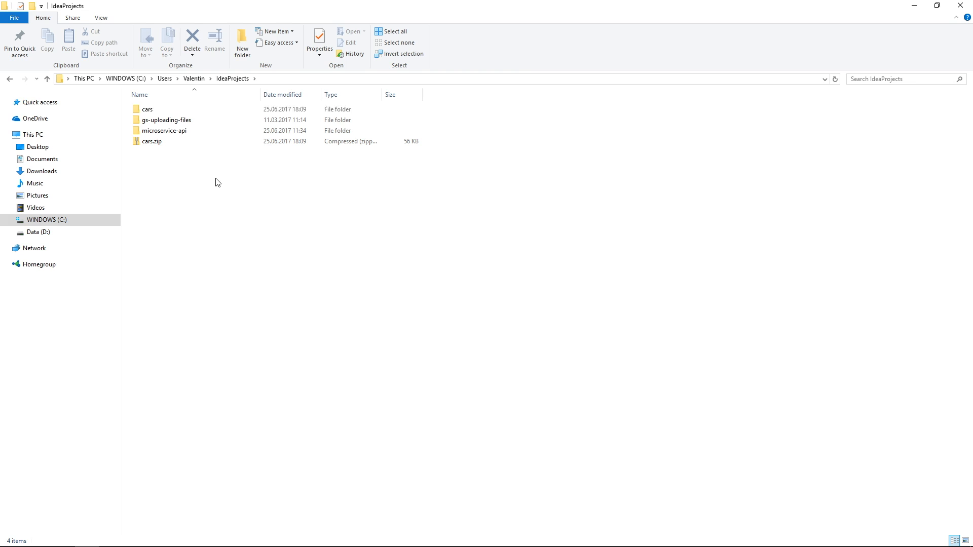
double_click(147, 110)
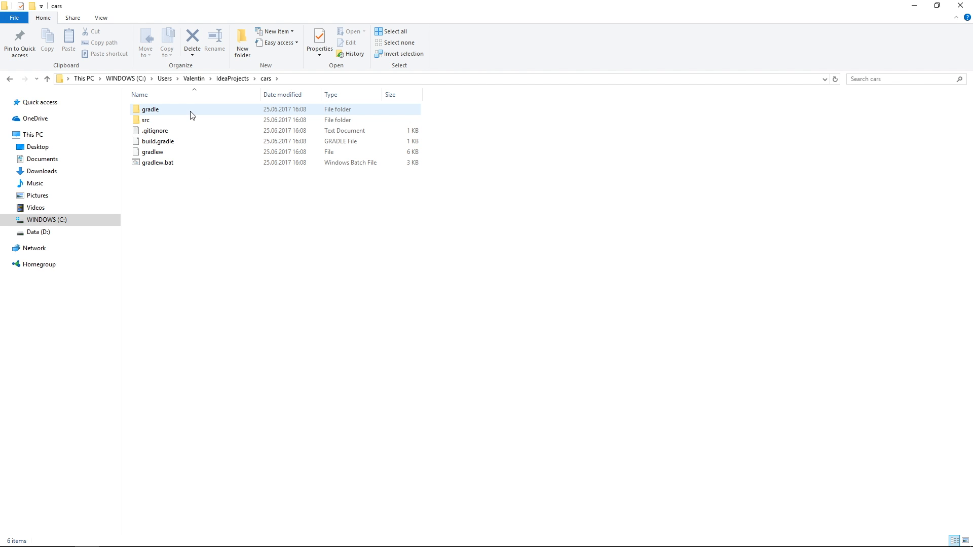
mouse_move(171, 121)
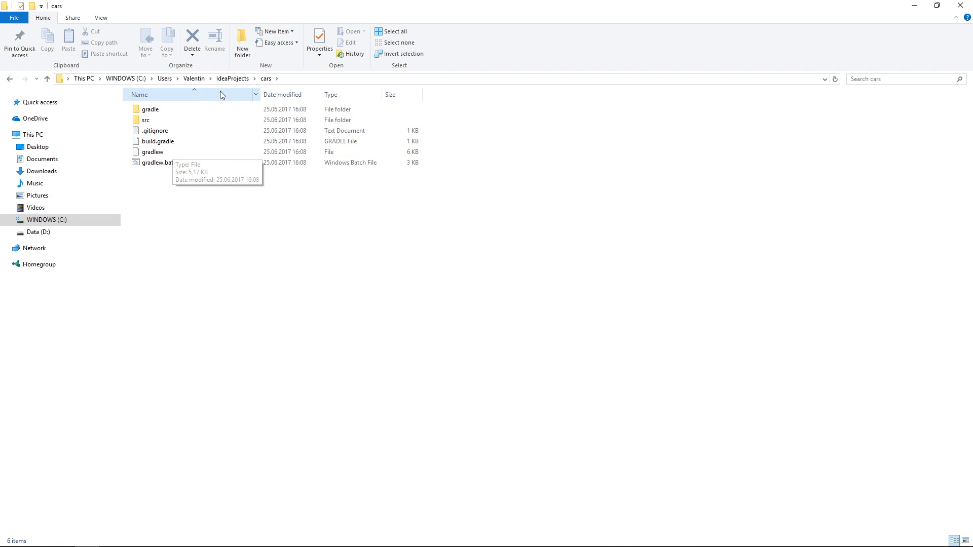
Step: Permanently delete cars.zip from IdeaProjects
click(232, 79)
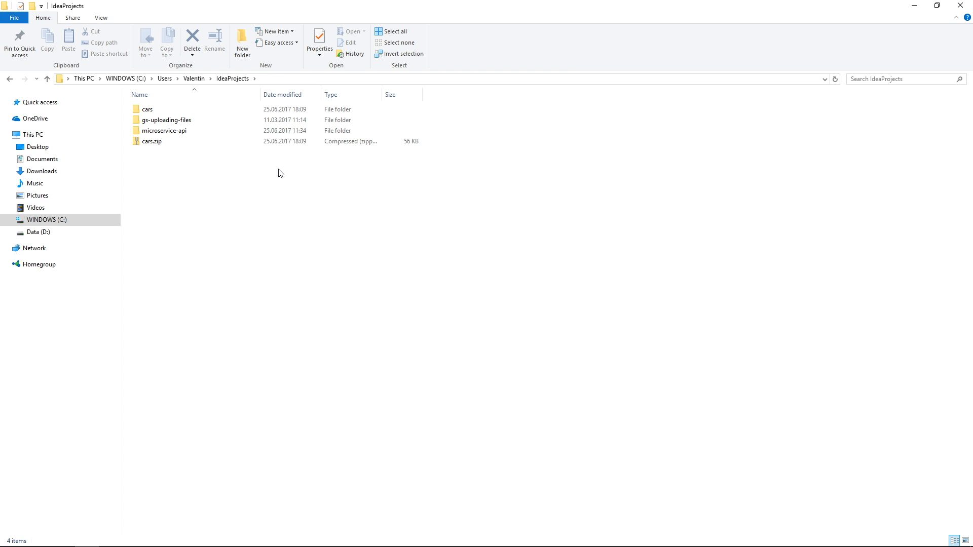
click(193, 39)
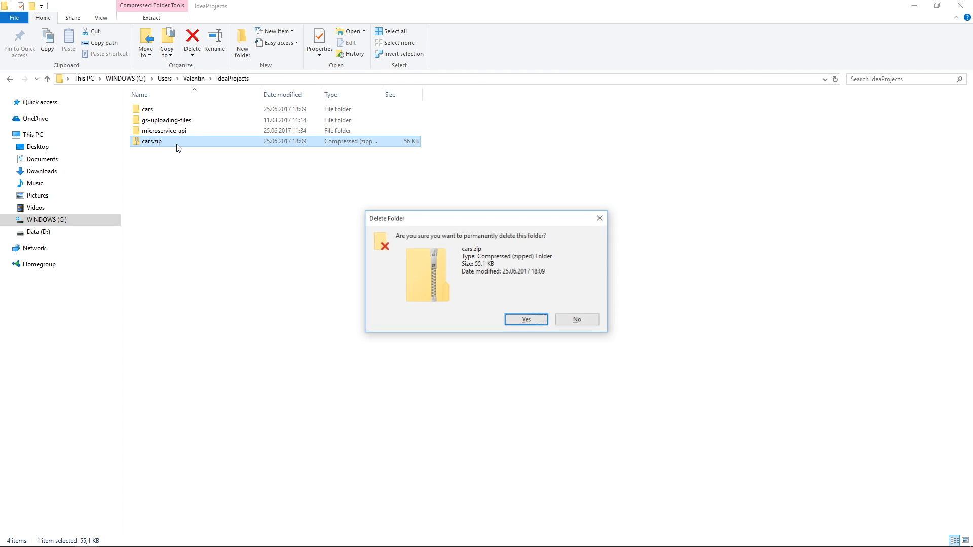
click(525, 319)
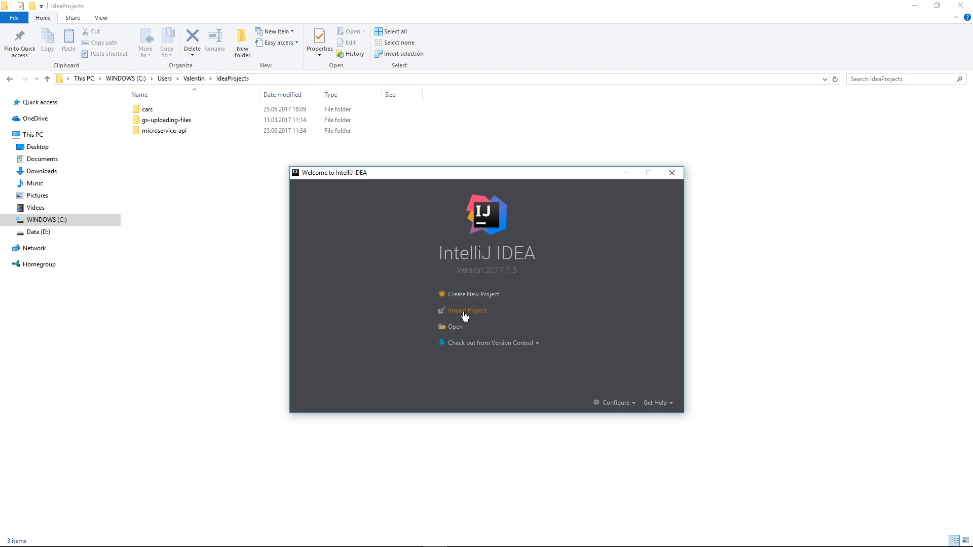
Step: Import IdeaProjects\cars using the Gradle model with Use auto-import ticked
click(467, 310)
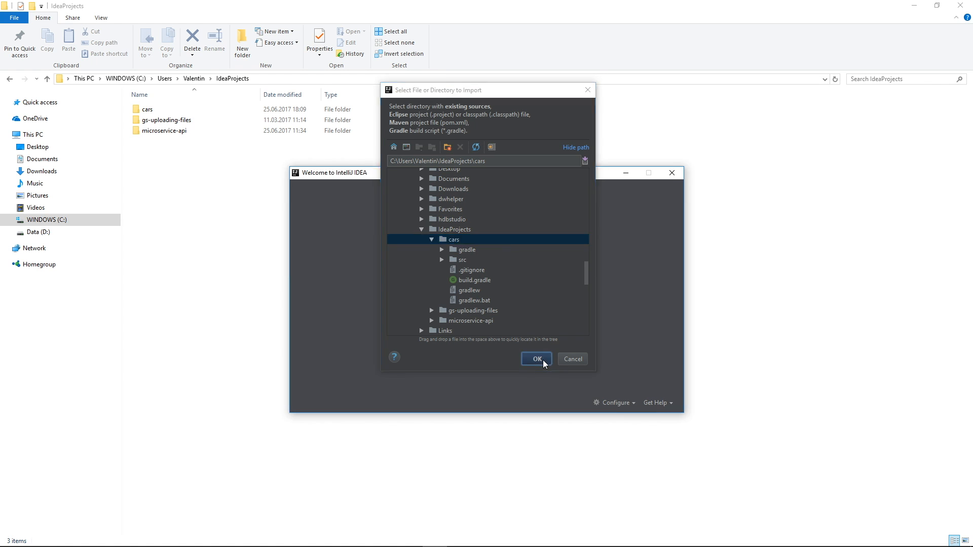
click(535, 359)
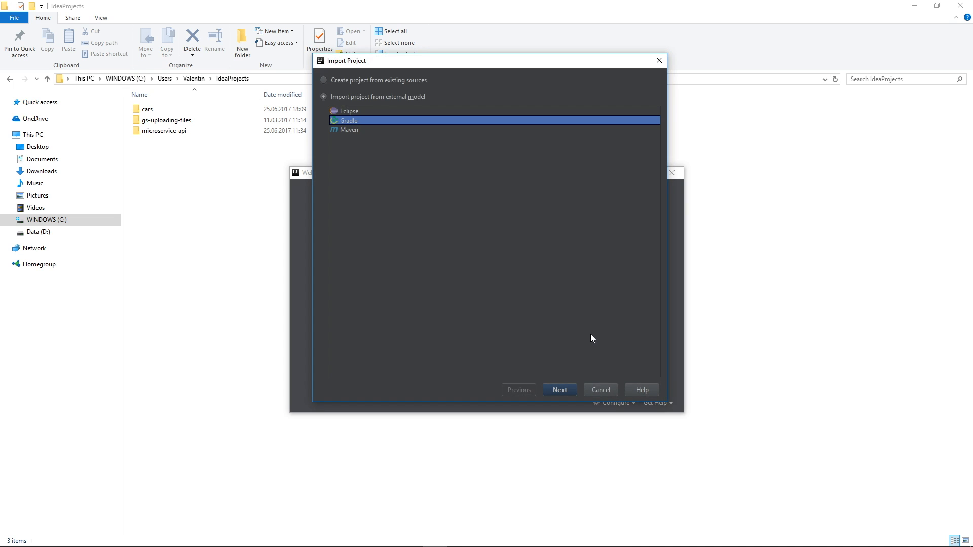
mouse_move(386, 99)
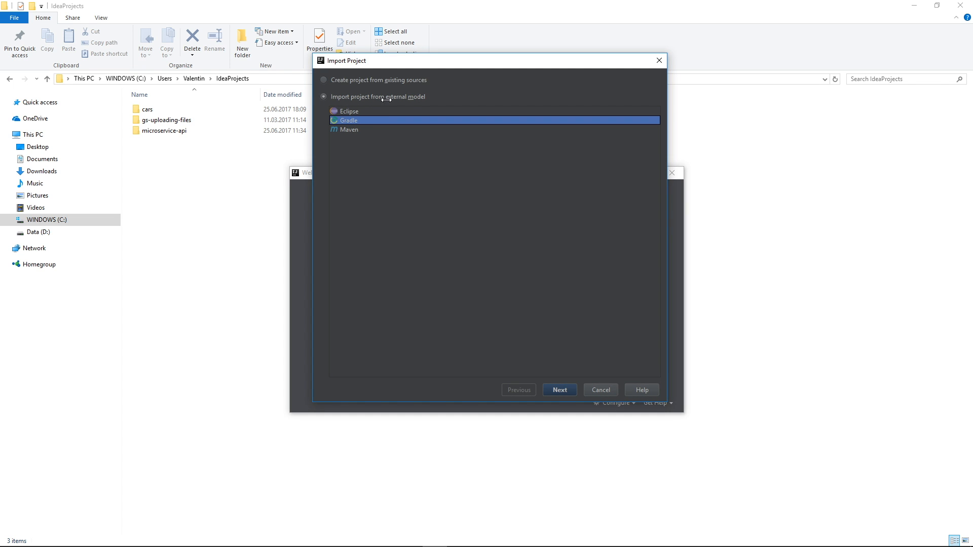
mouse_move(348, 124)
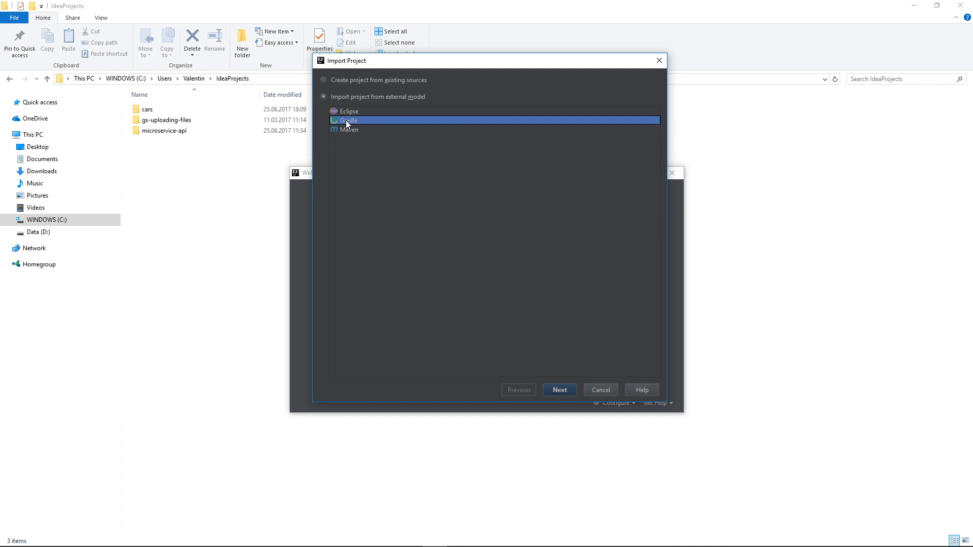
click(558, 390)
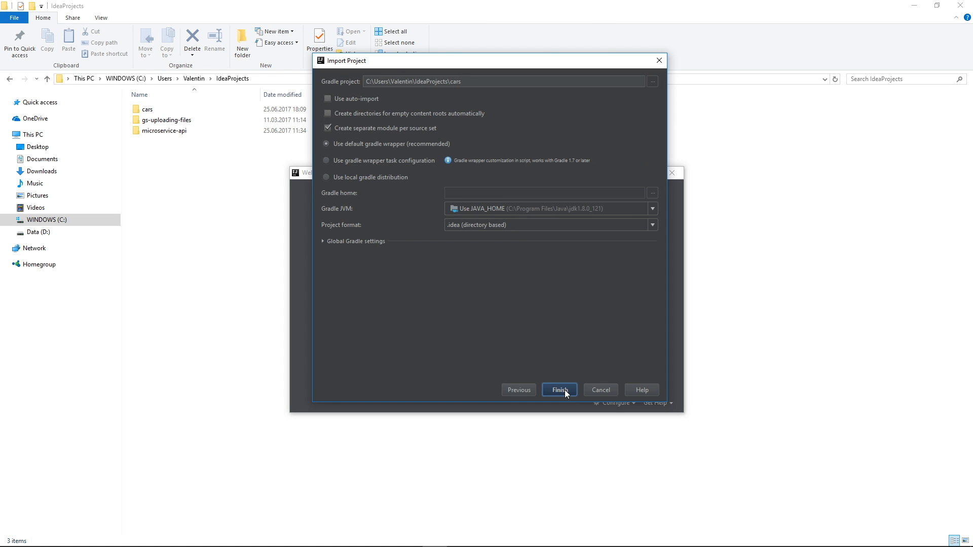
mouse_move(463, 61)
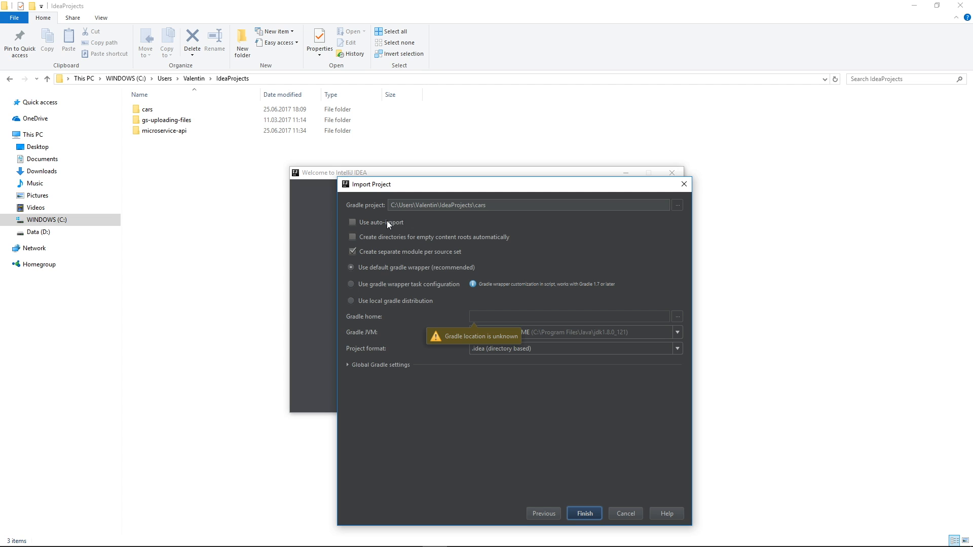
click(352, 222)
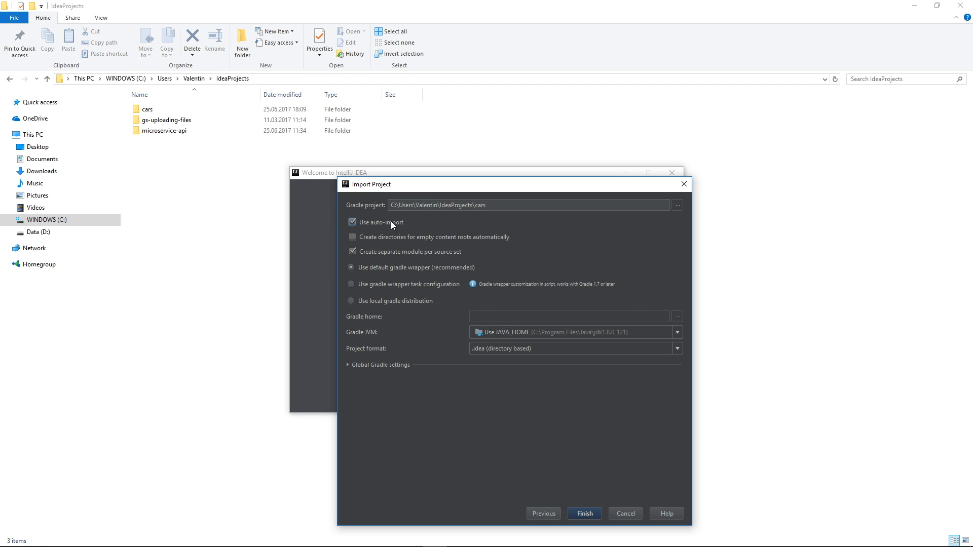
mouse_move(476, 270)
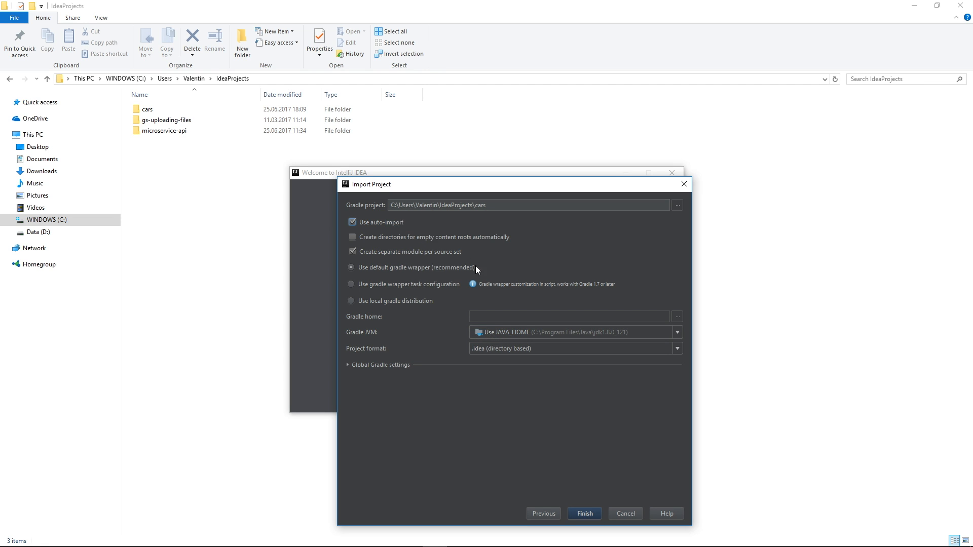
mouse_move(424, 274)
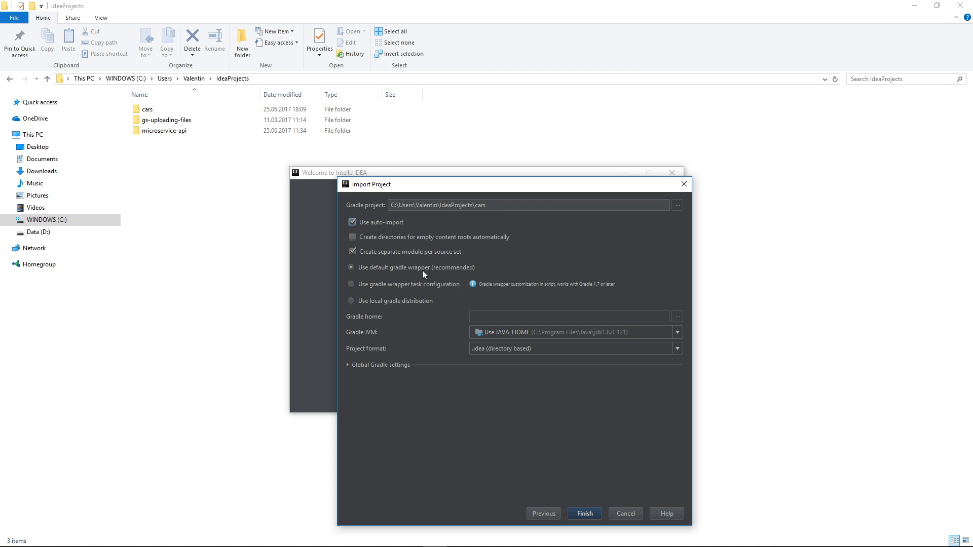
mouse_move(468, 270)
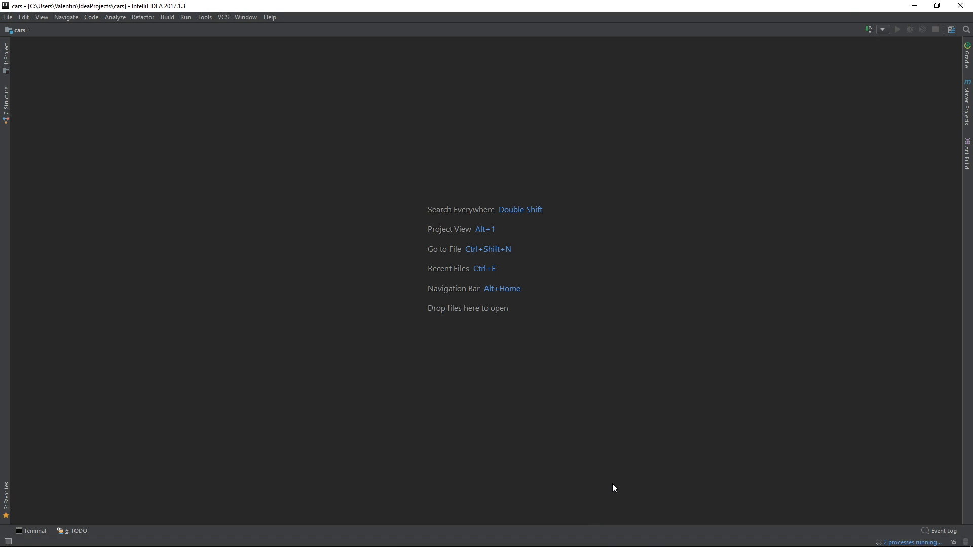
Step: Show build.gradle and expand src > main > groovy to the com.example.cars package
click(5, 49)
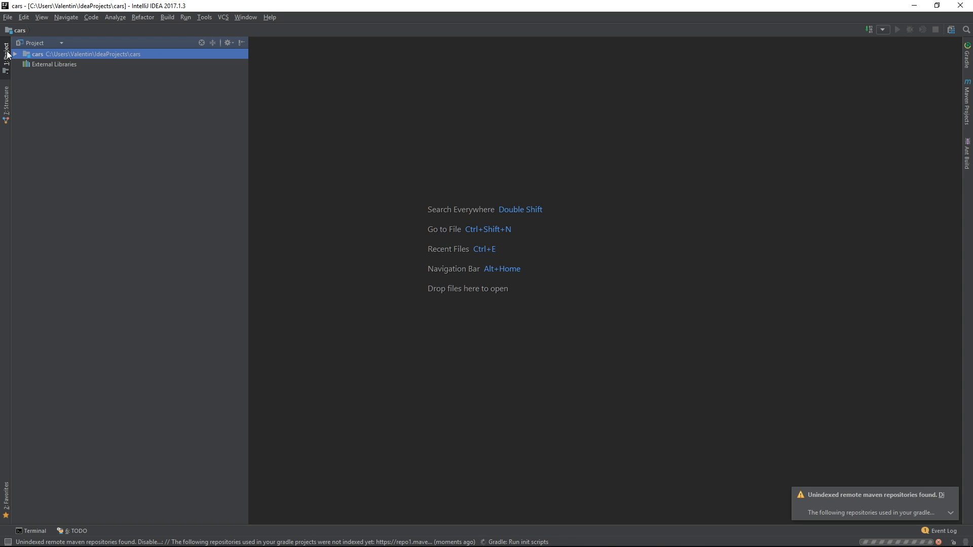
click(19, 54)
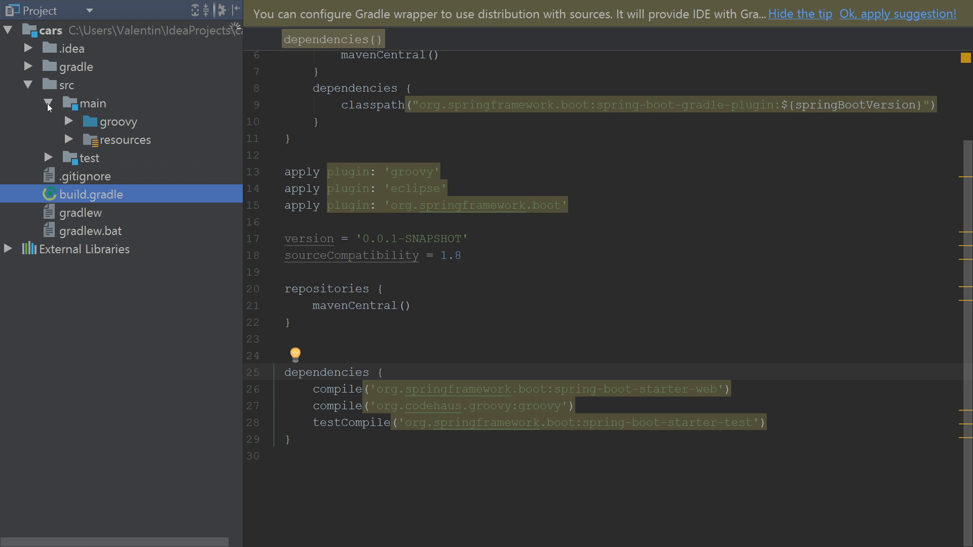
click(69, 121)
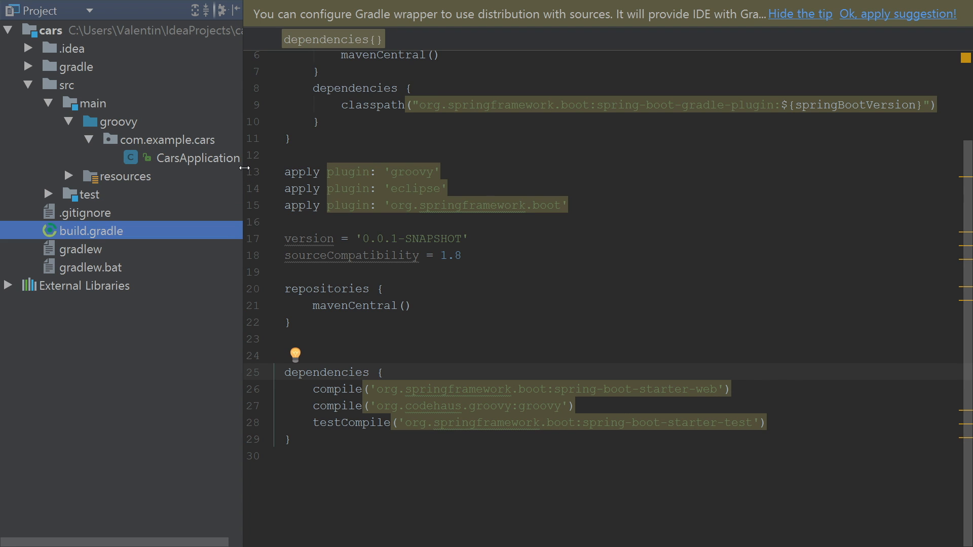
click(169, 139)
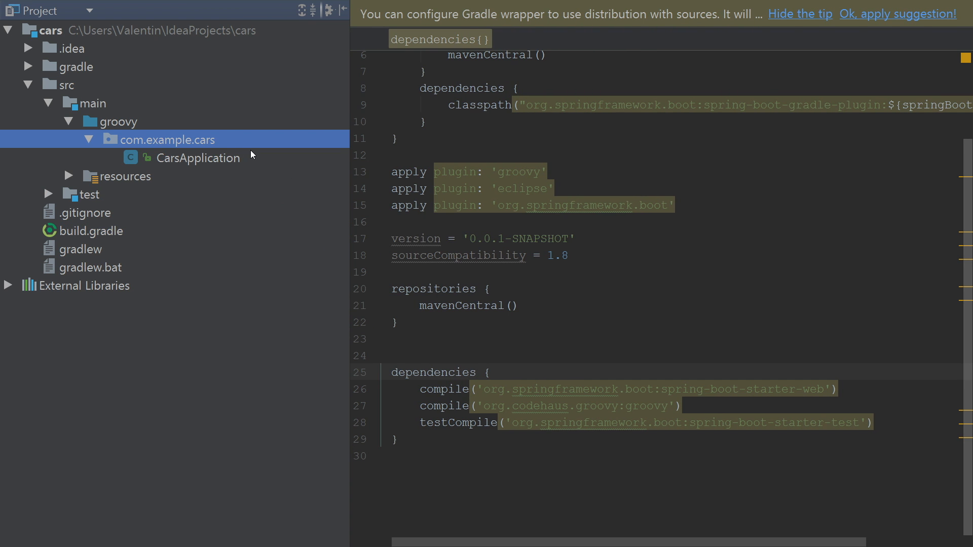
Step: Create a controller package under com.example.cars
right_click(168, 139)
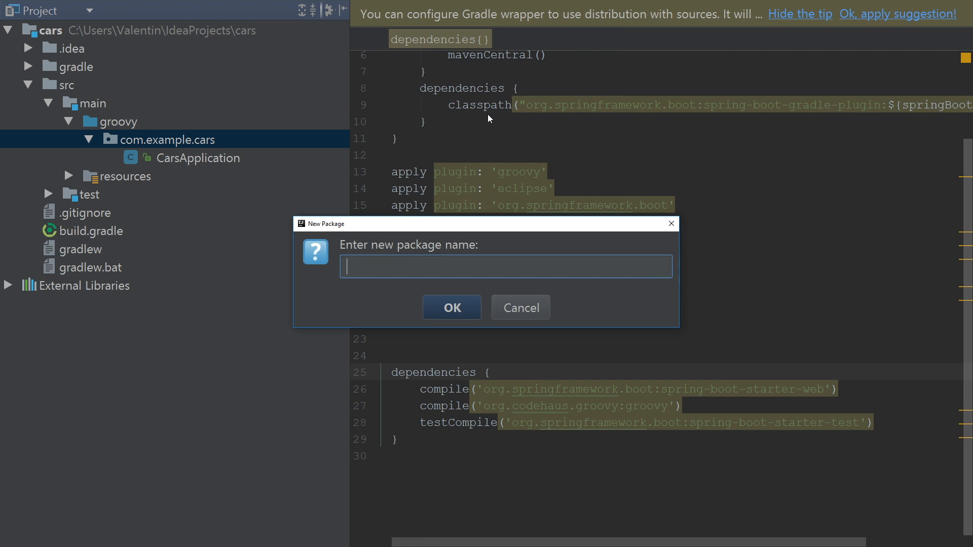
text(cont)
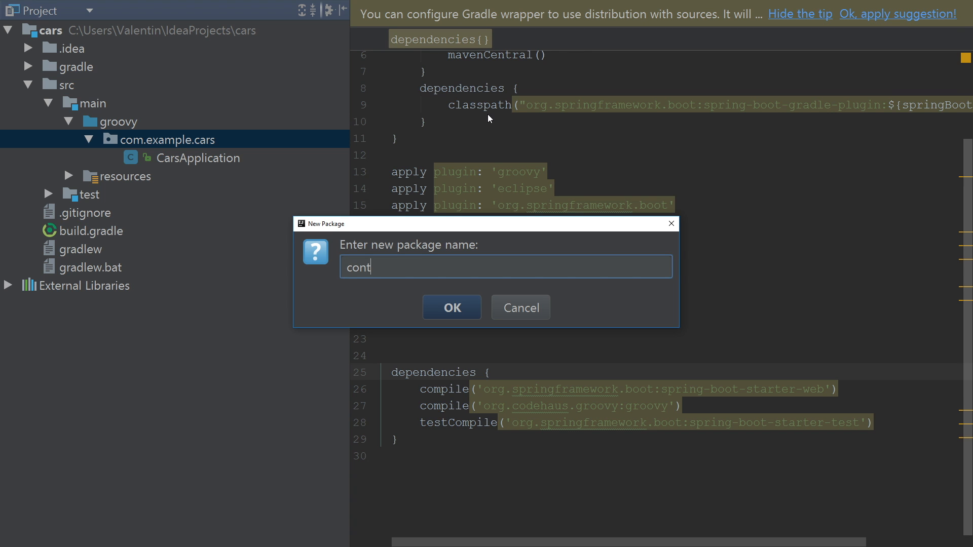
click(451, 307)
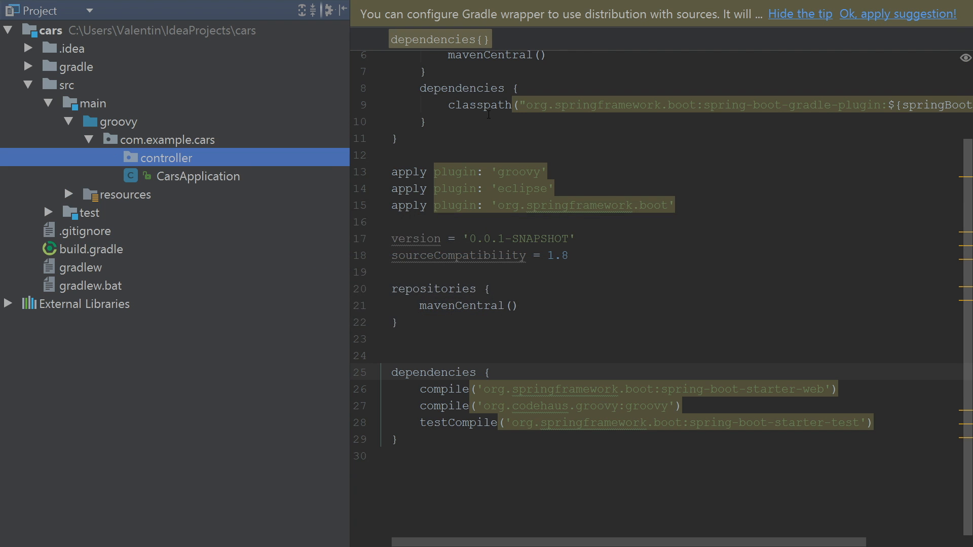
Step: Create an empty Groovy class named Cars in the controller package
right_click(169, 157)
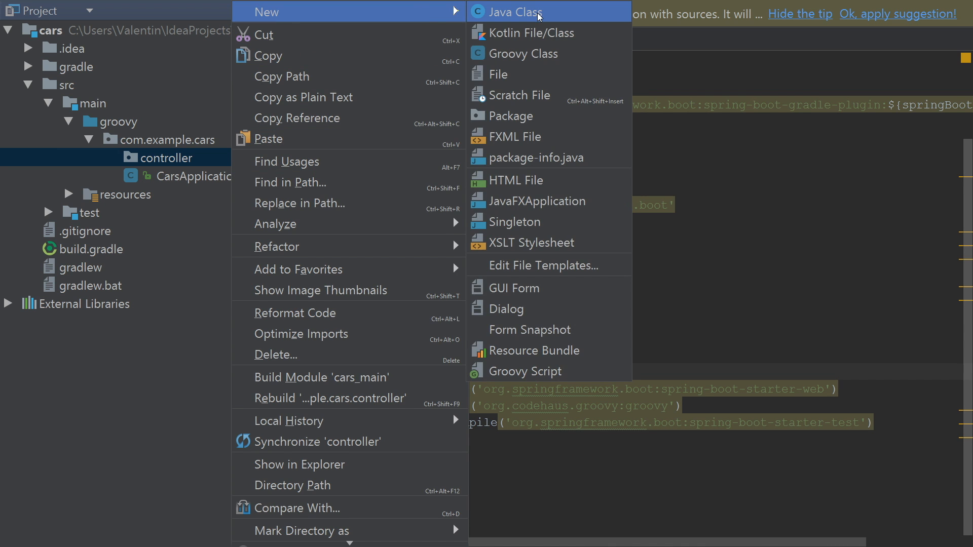
click(523, 53)
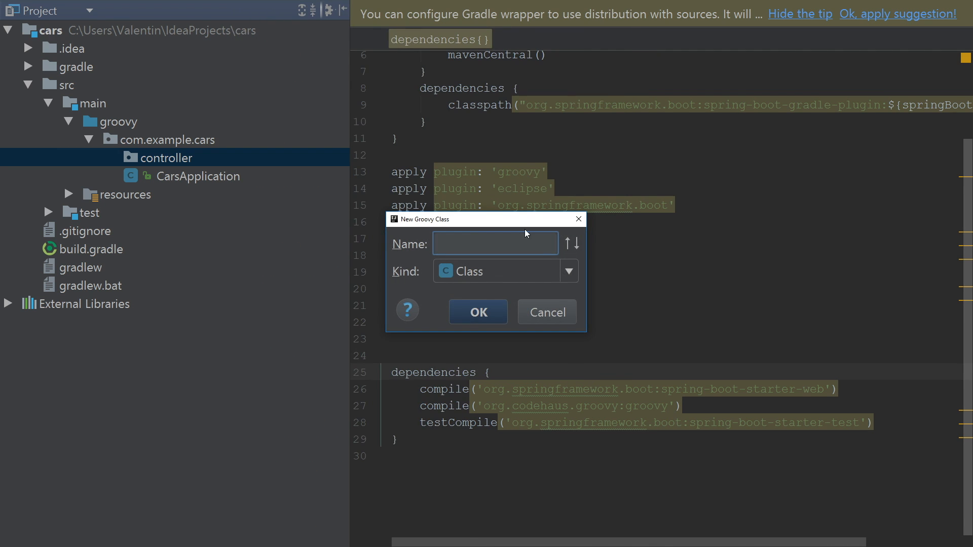
text(Cars)
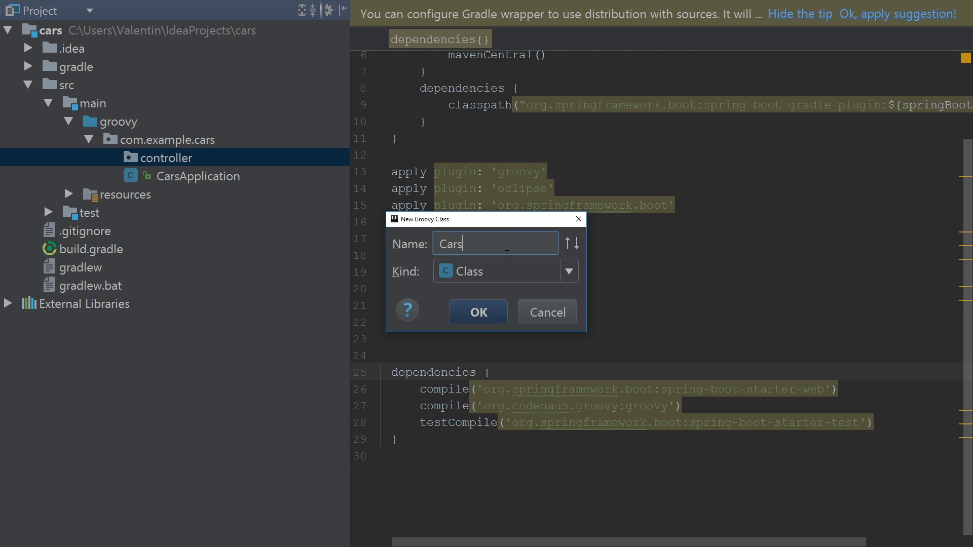
click(478, 312)
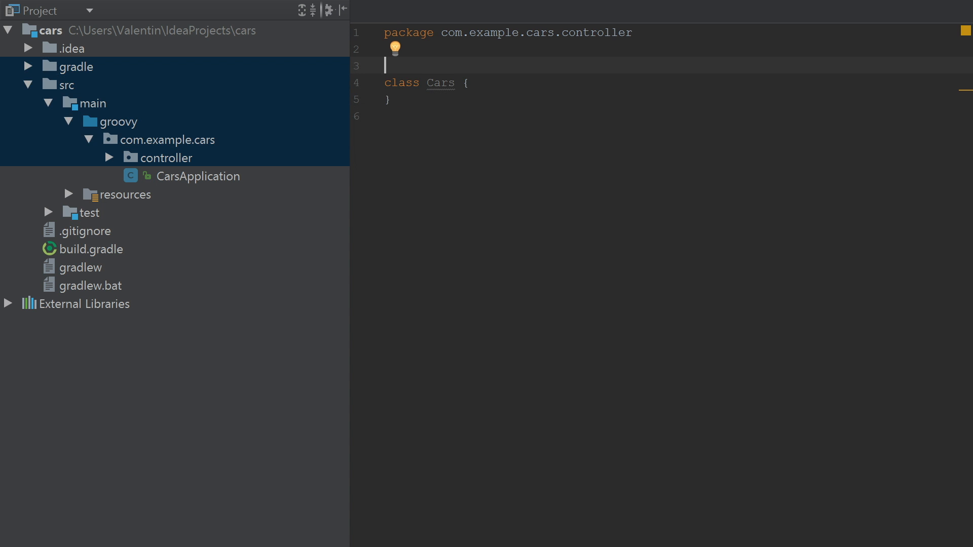
text(@R)
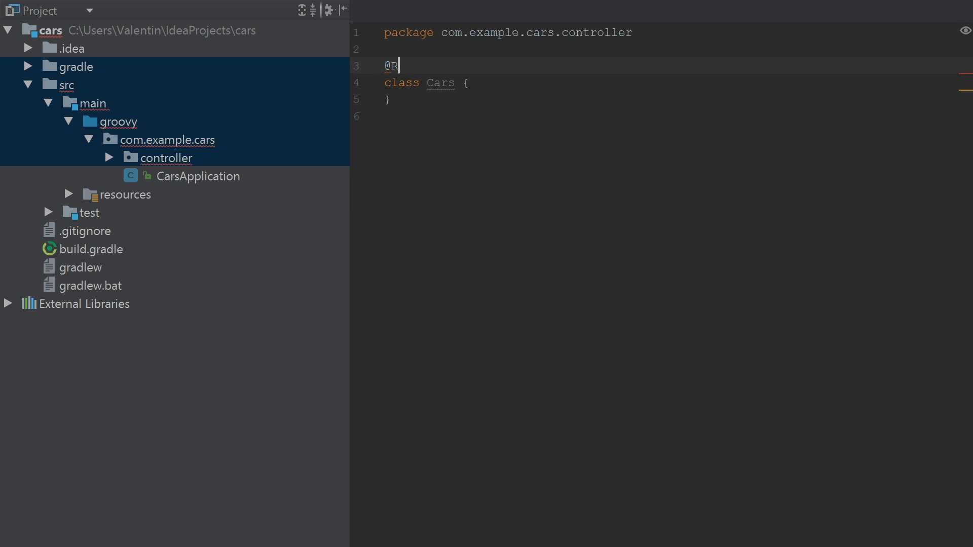
text(estController)
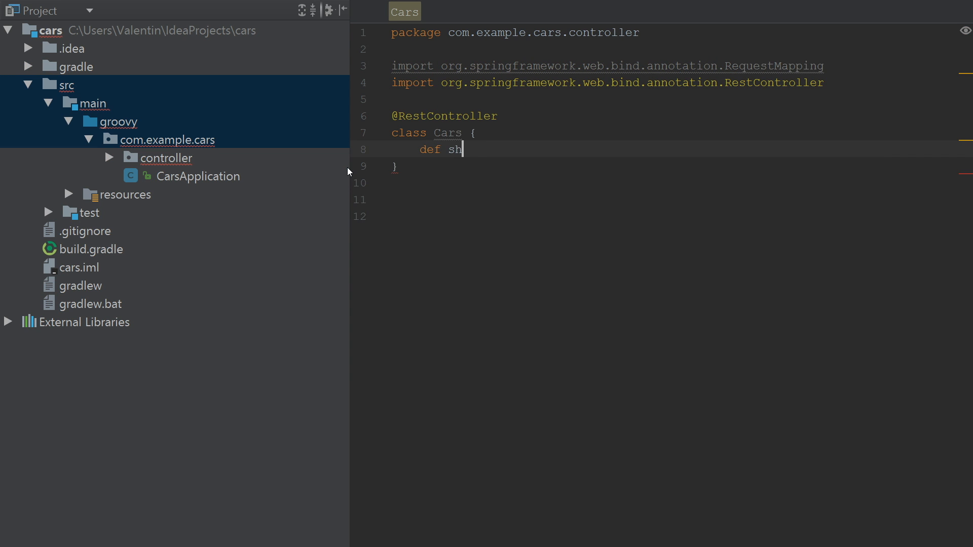
text(ow())
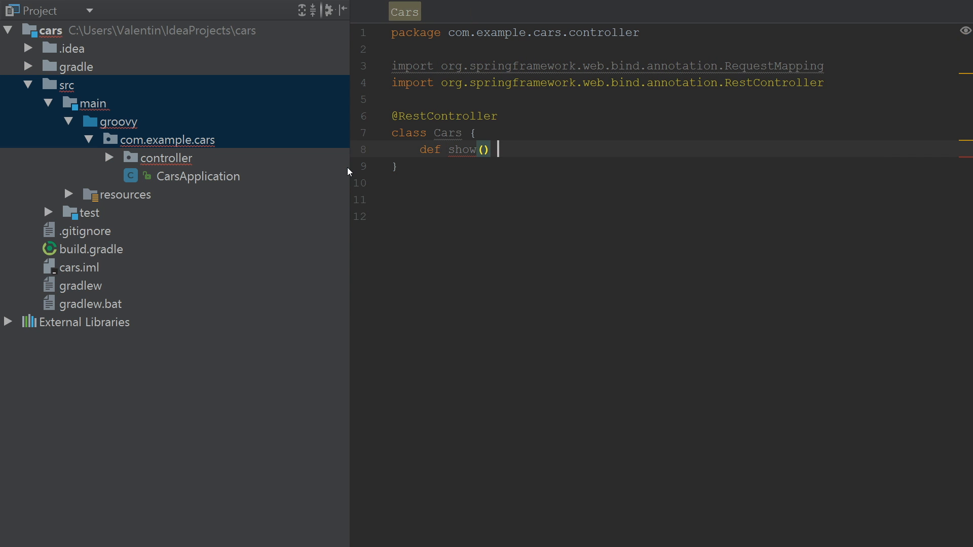
text({)
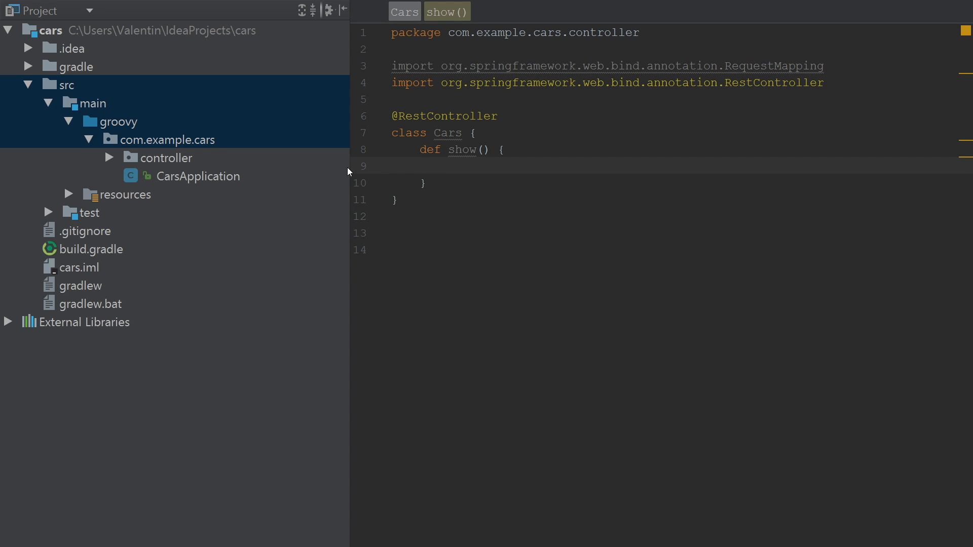
text(ne)
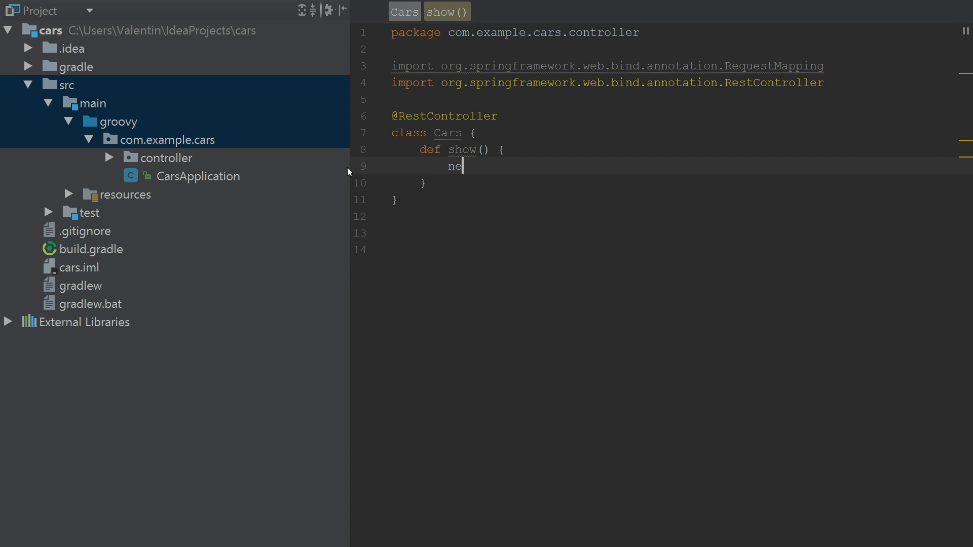
text(w Car()
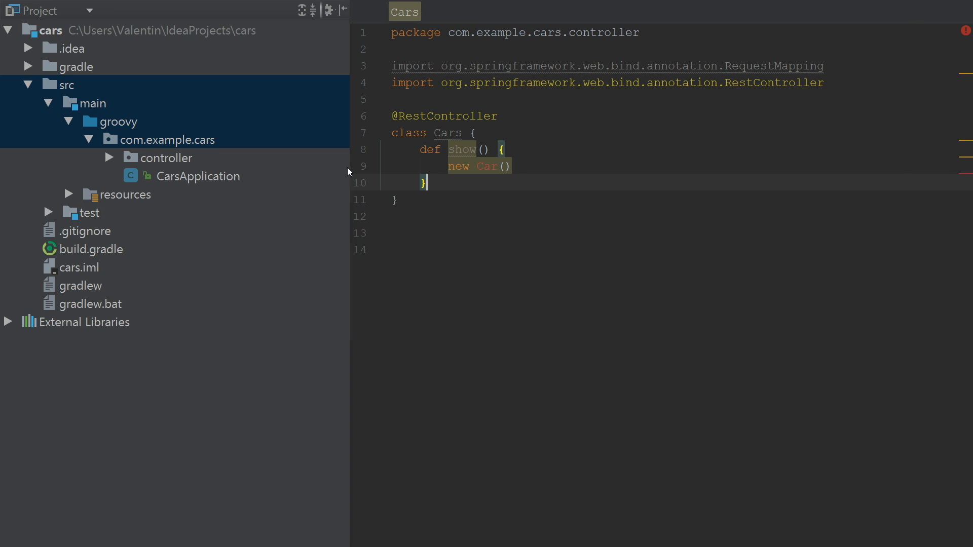
Step: Add a nested Car class with a String name, return name 'BMW', and map show() to '/'
text(class C)
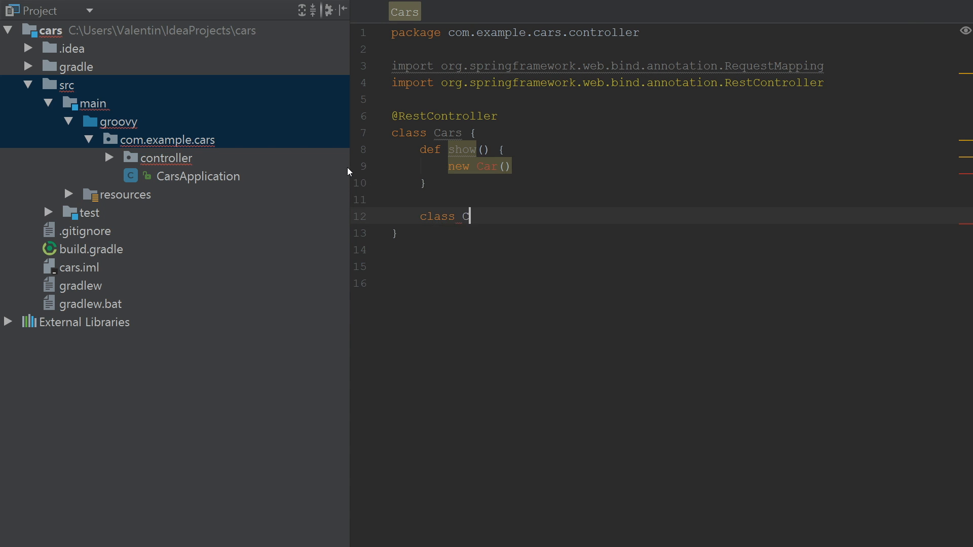
text(ar {)
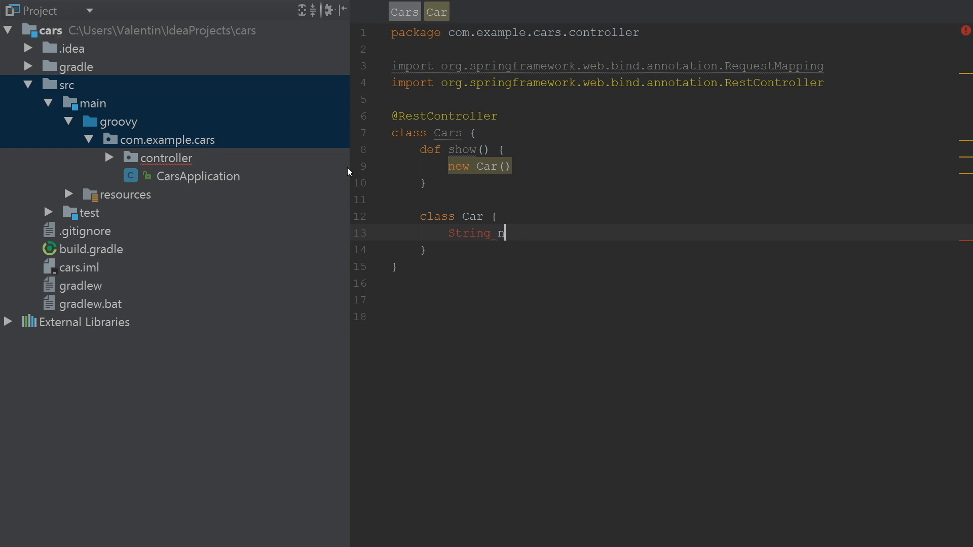
text(ame)
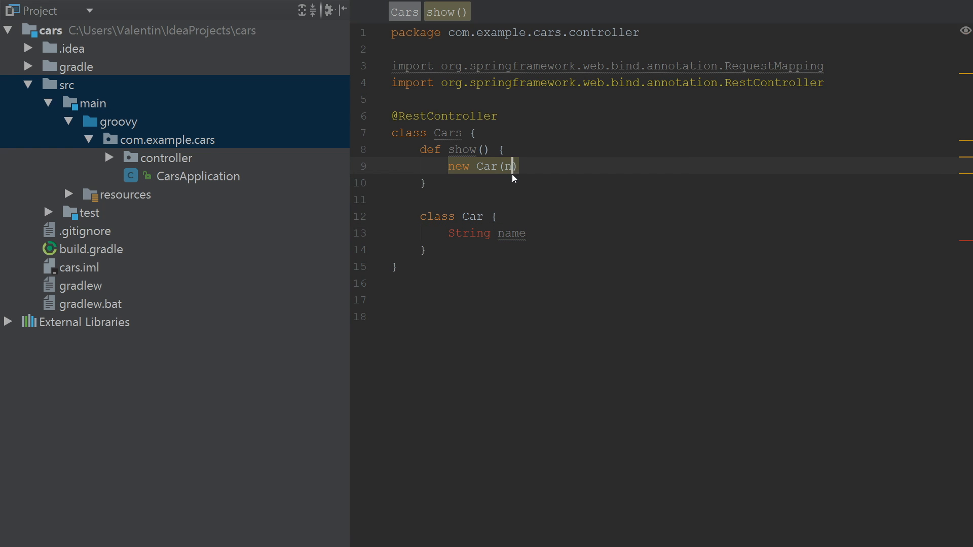
text(ame: '')
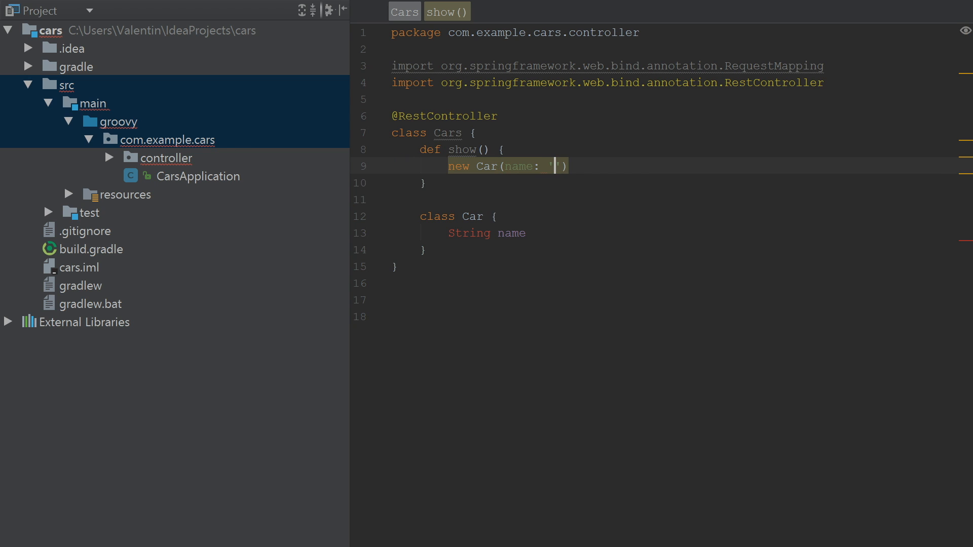
text(B)
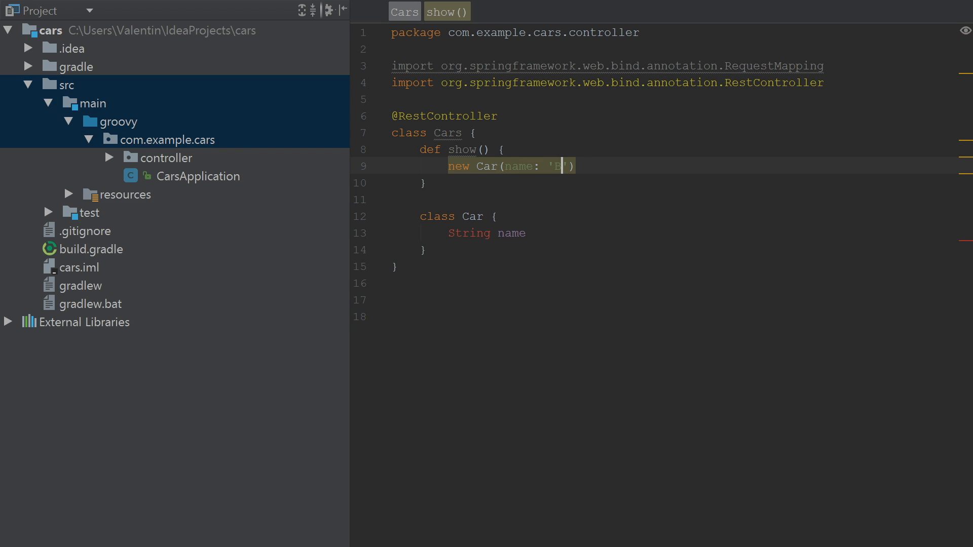
text(MW)
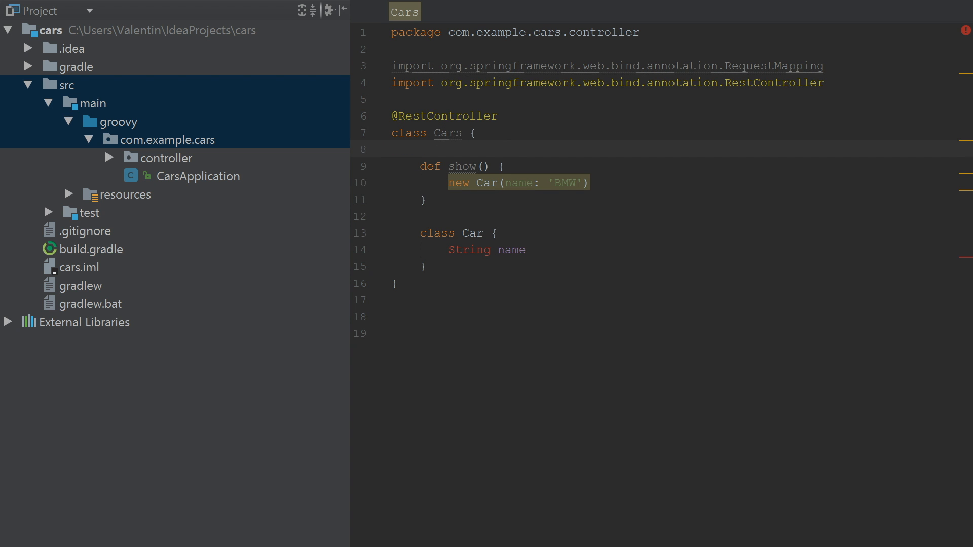
text(@RequestMapping('/)
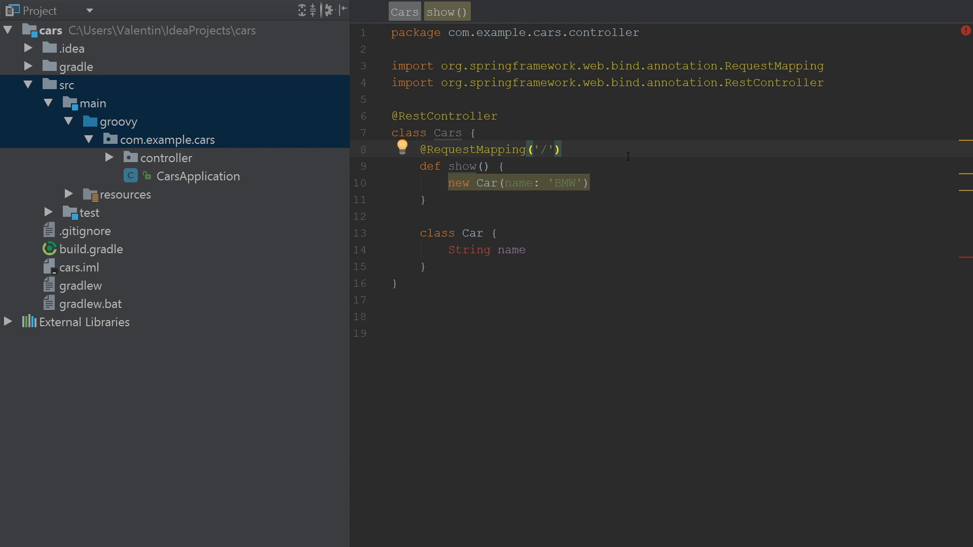
Step: Run the Gradle Tasks > application > bootRun task to start Tomcat on port 8080
click(72, 11)
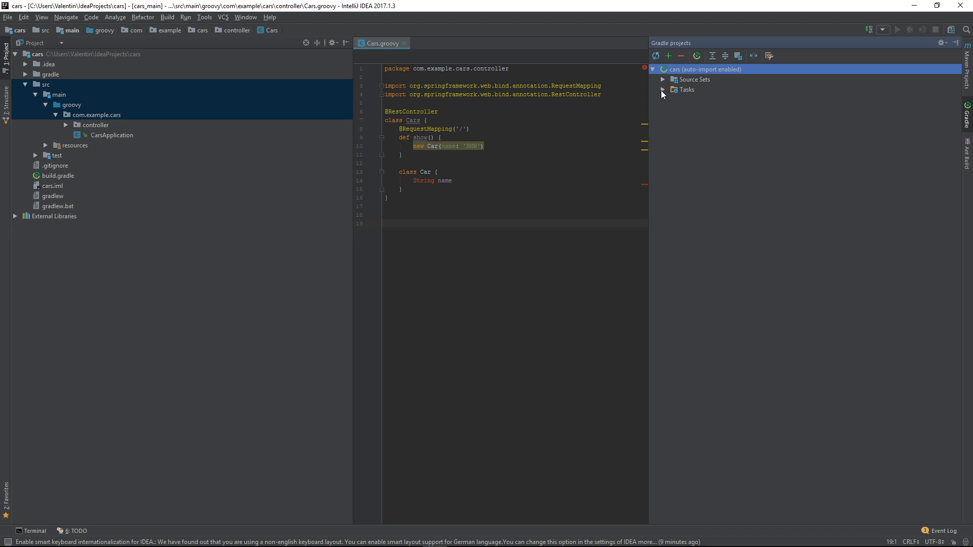
click(663, 90)
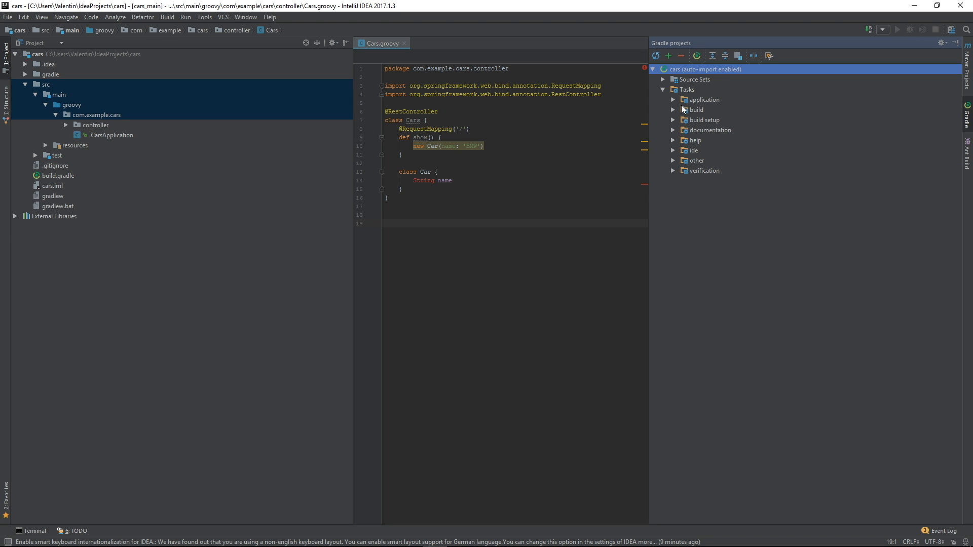
click(672, 100)
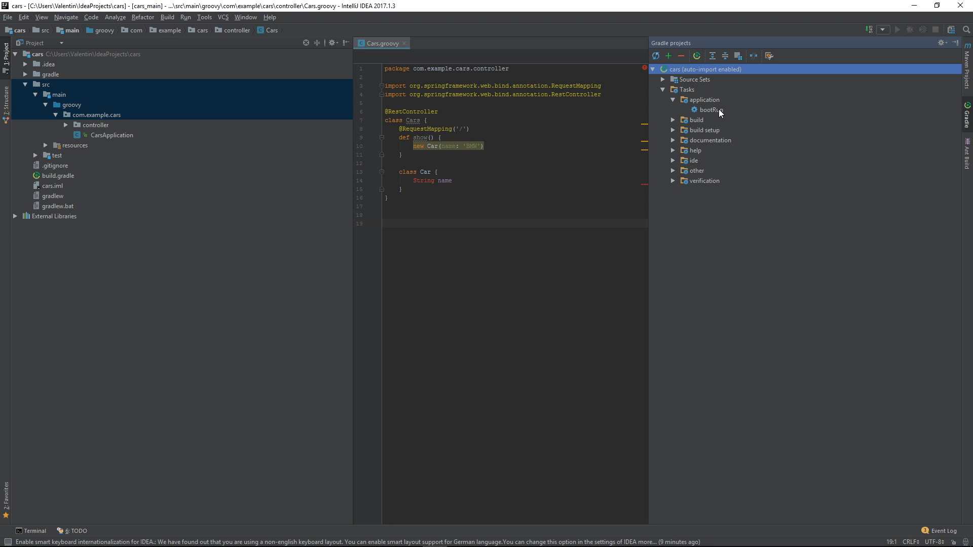
mouse_move(709, 110)
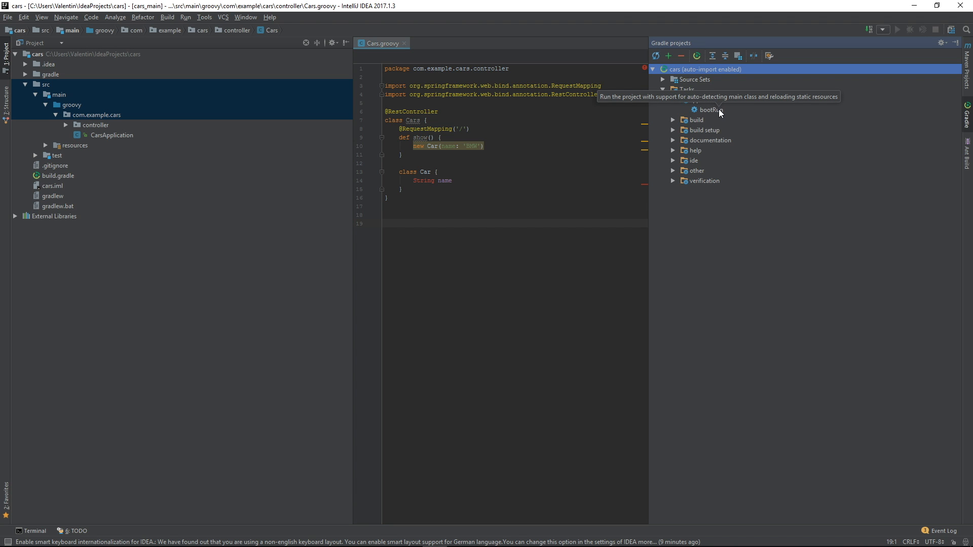
double_click(708, 110)
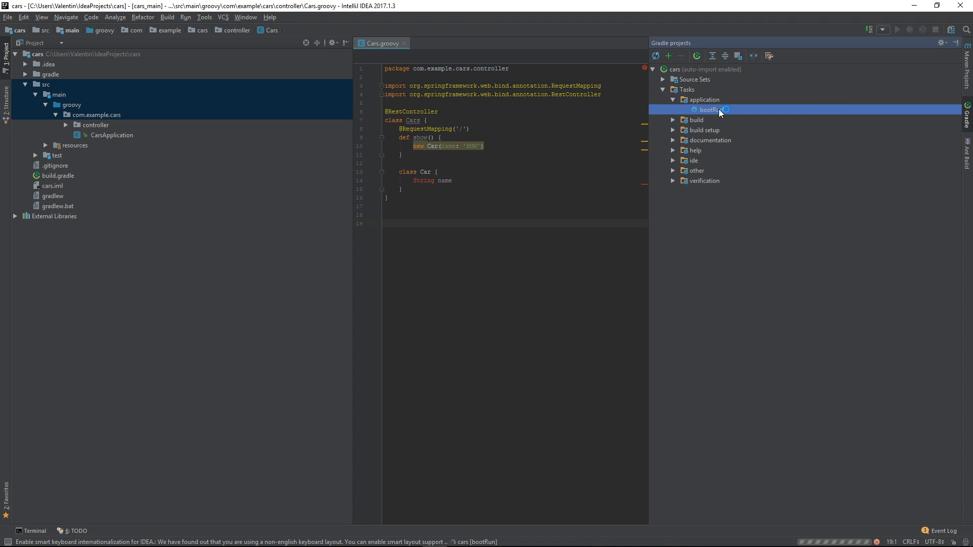
double_click(707, 110)
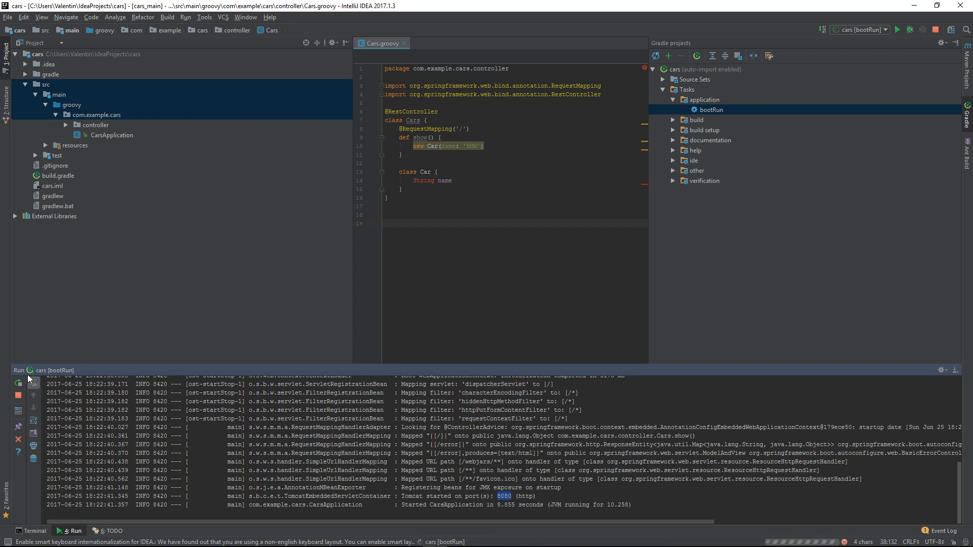
click(33, 383)
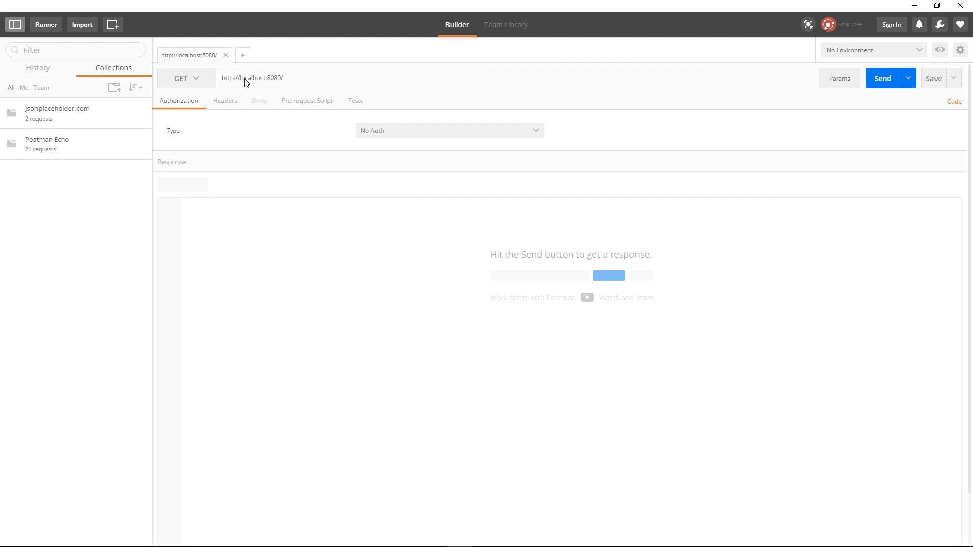
mouse_move(272, 81)
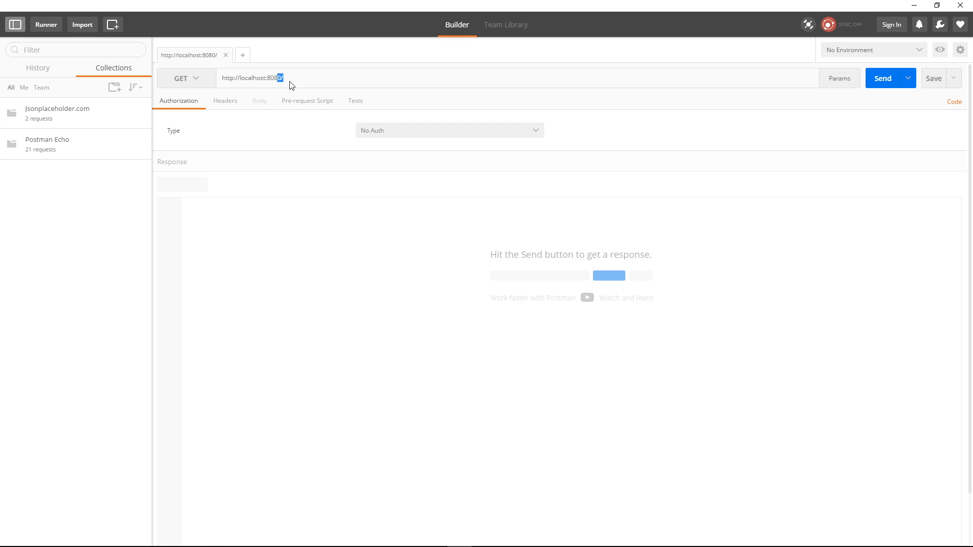
mouse_move(877, 85)
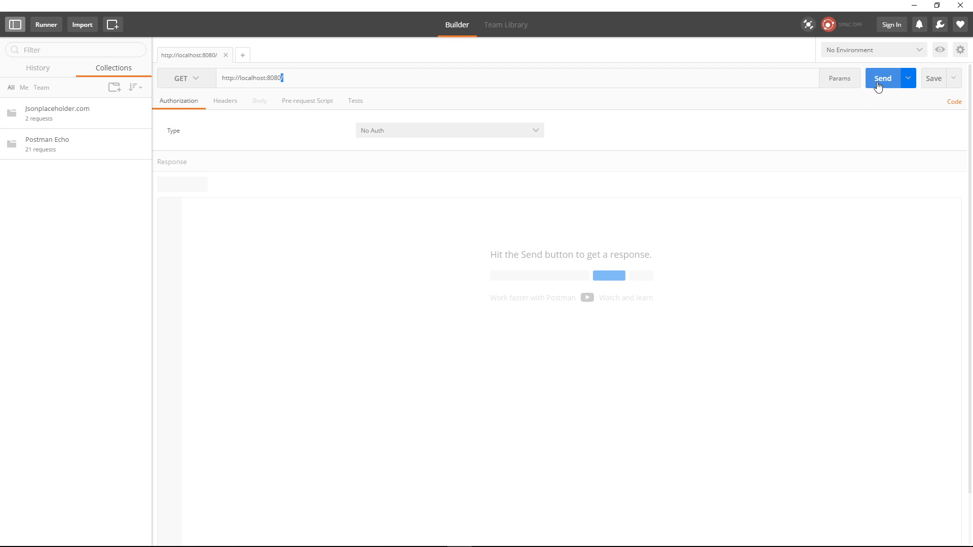
click(883, 77)
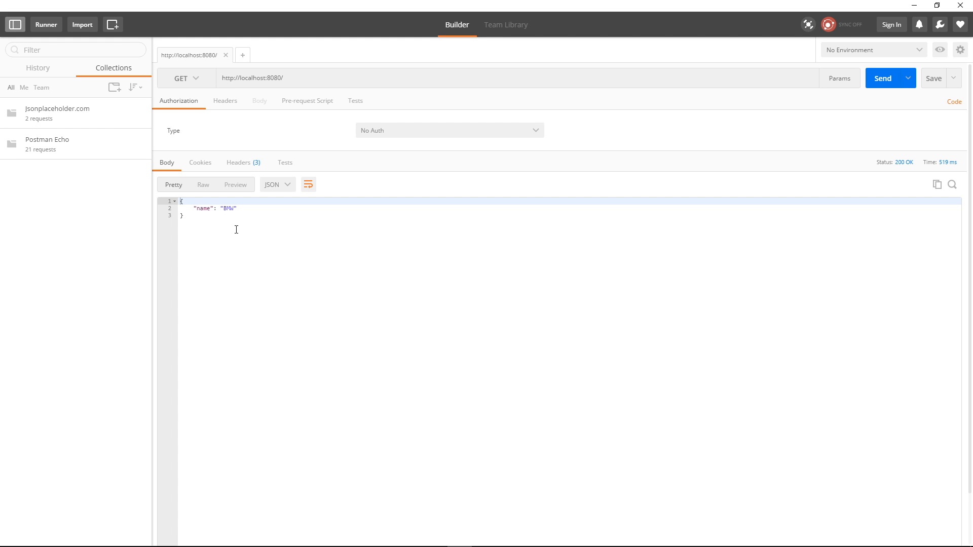
mouse_move(290, 242)
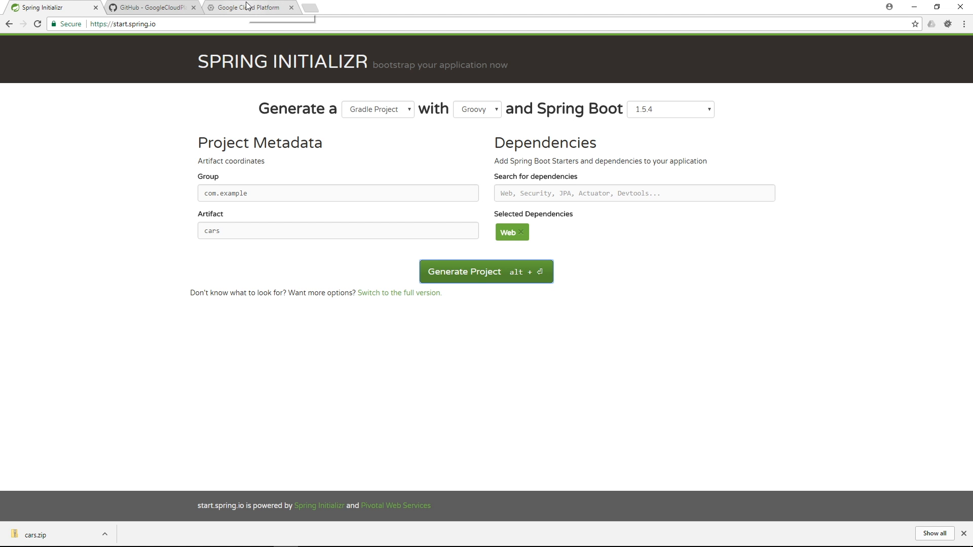
Step: Replace the default project name with 'My cars project' and create the project
click(248, 7)
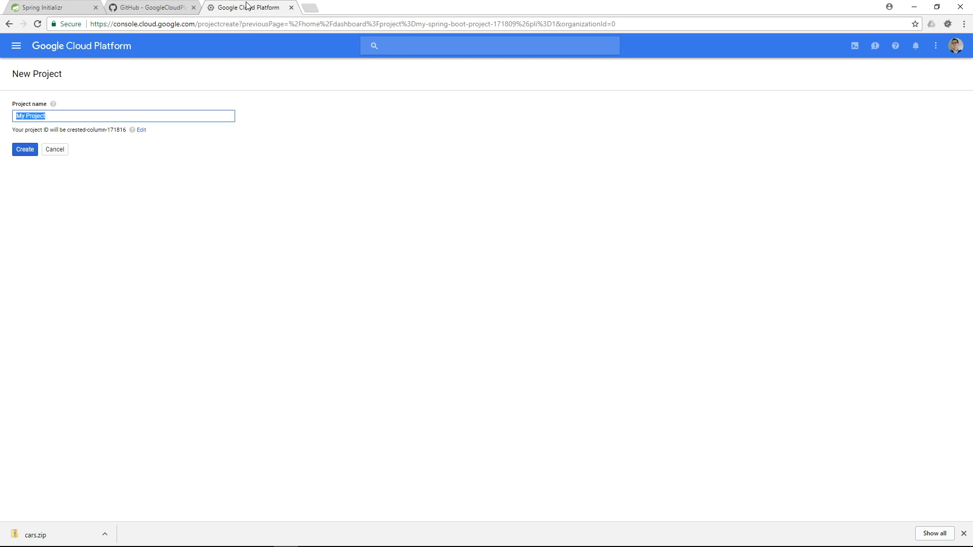
double_click(32, 116)
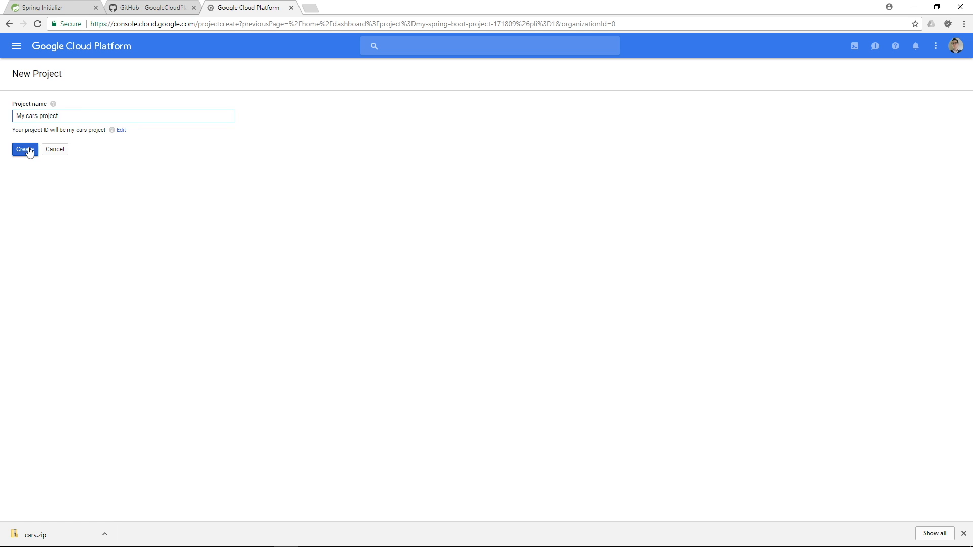
click(24, 150)
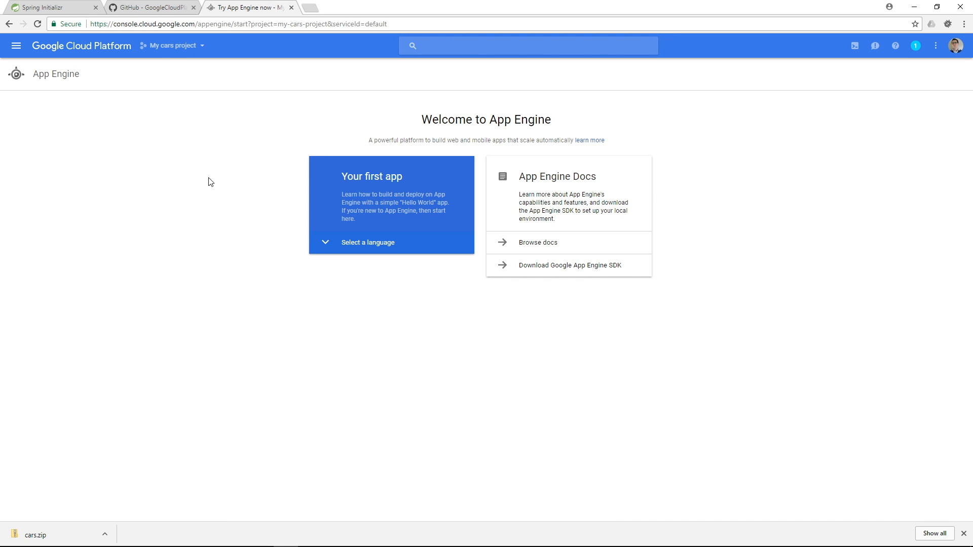
mouse_move(201, 49)
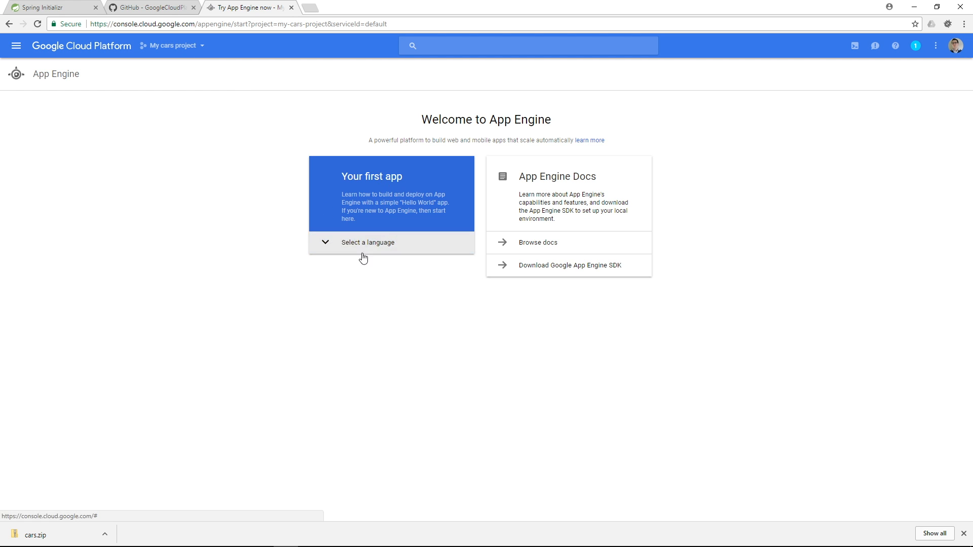
Step: Pick Java as the language for the first App Engine app
click(367, 243)
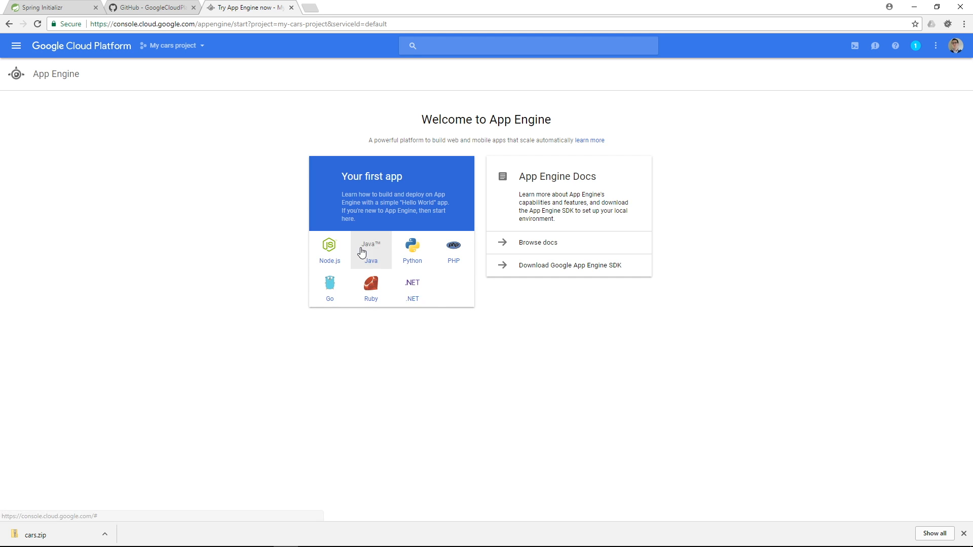
mouse_move(377, 250)
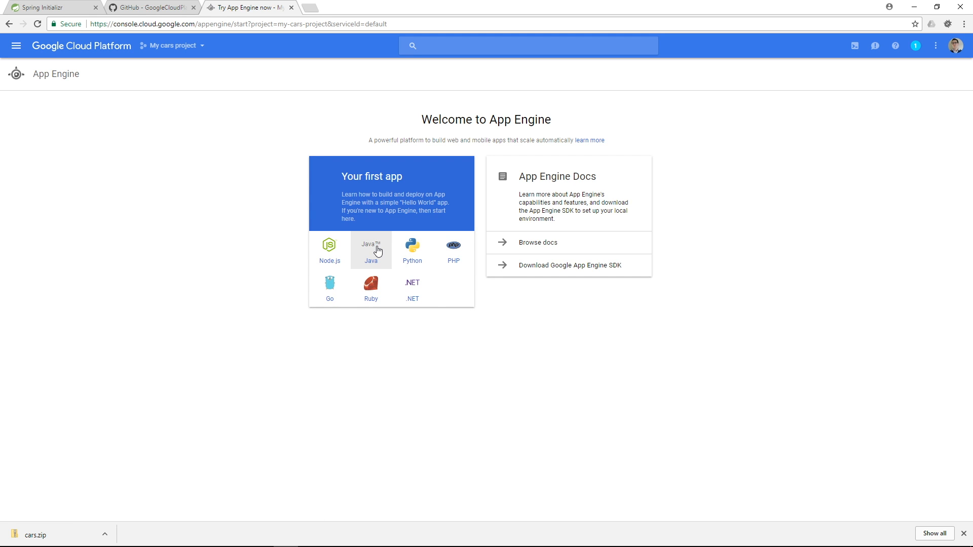
click(371, 251)
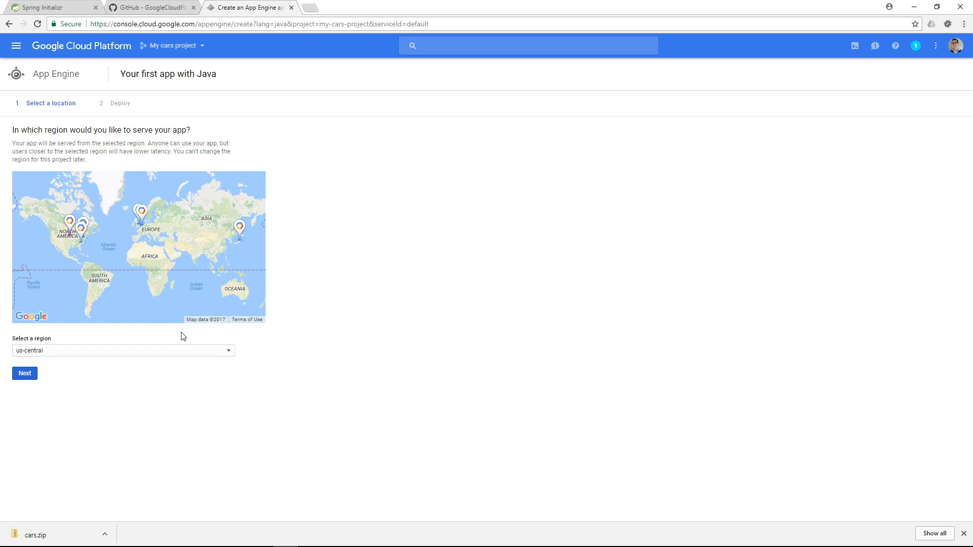
mouse_move(158, 340)
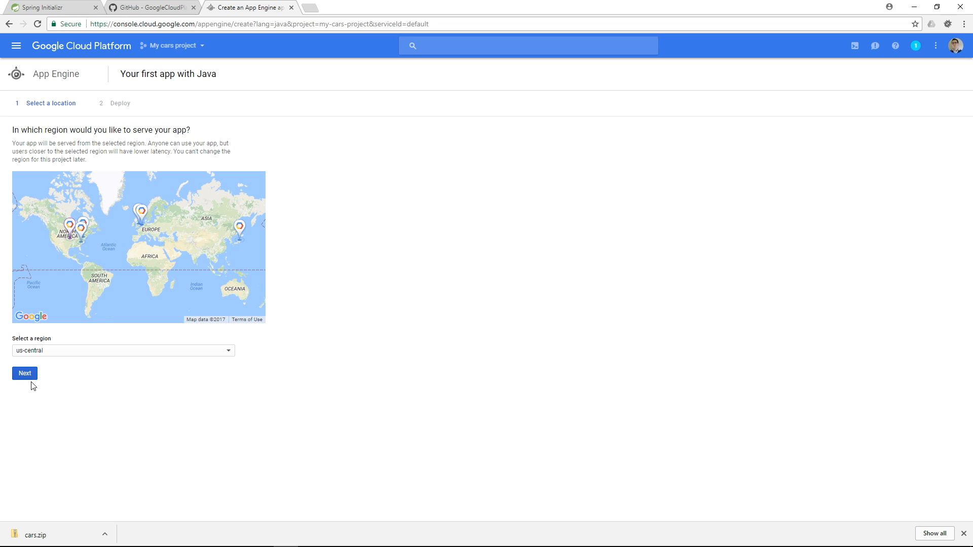
Step: Confirm us-central as the App Engine region and move to the app-gradle-plugin GitHub page
click(25, 373)
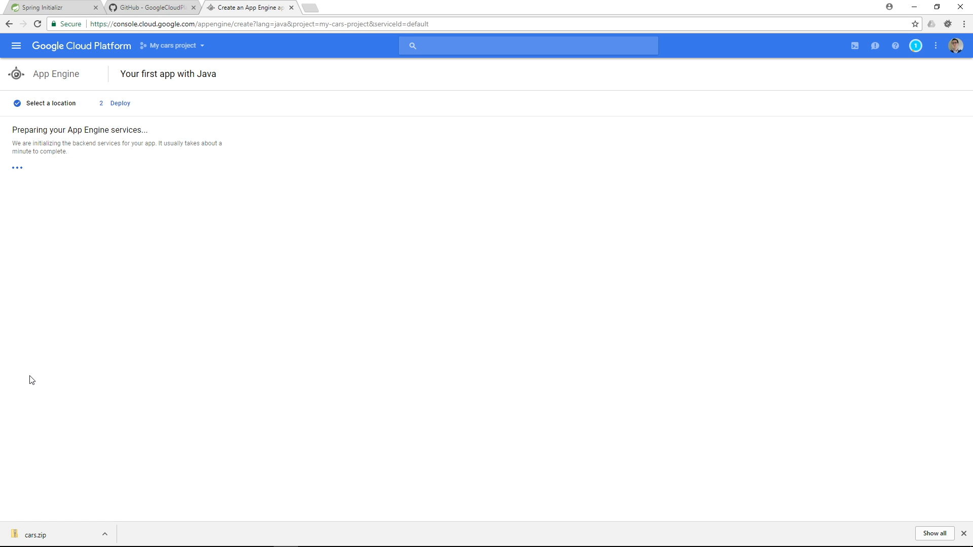
mouse_move(153, 7)
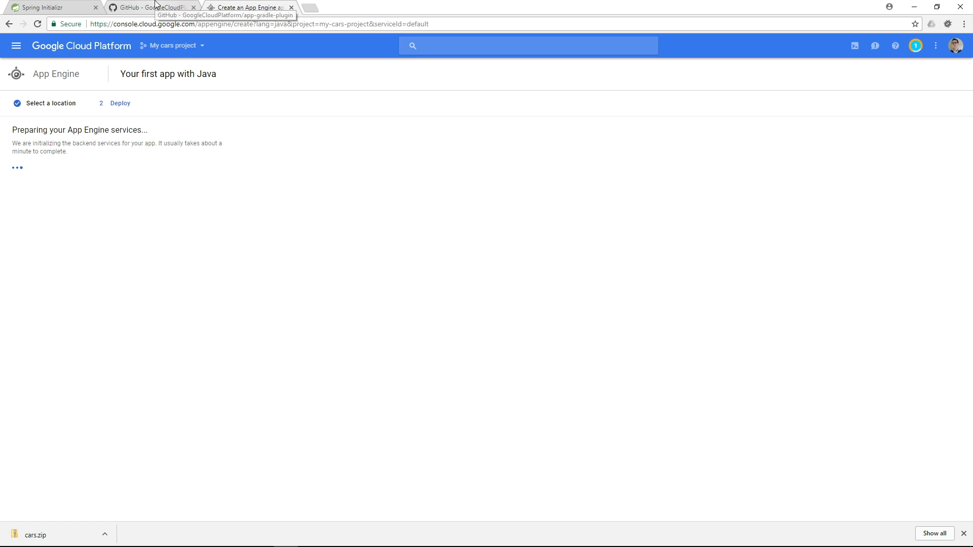
click(152, 6)
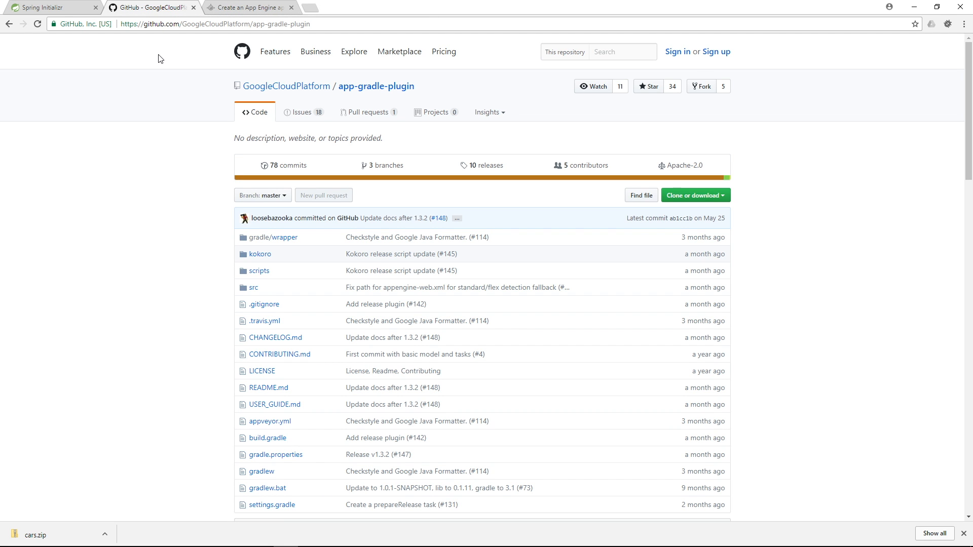
Step: Scroll the app-gradle-plugin README down to its Requirements and How to use sections
scroll(down, 3)
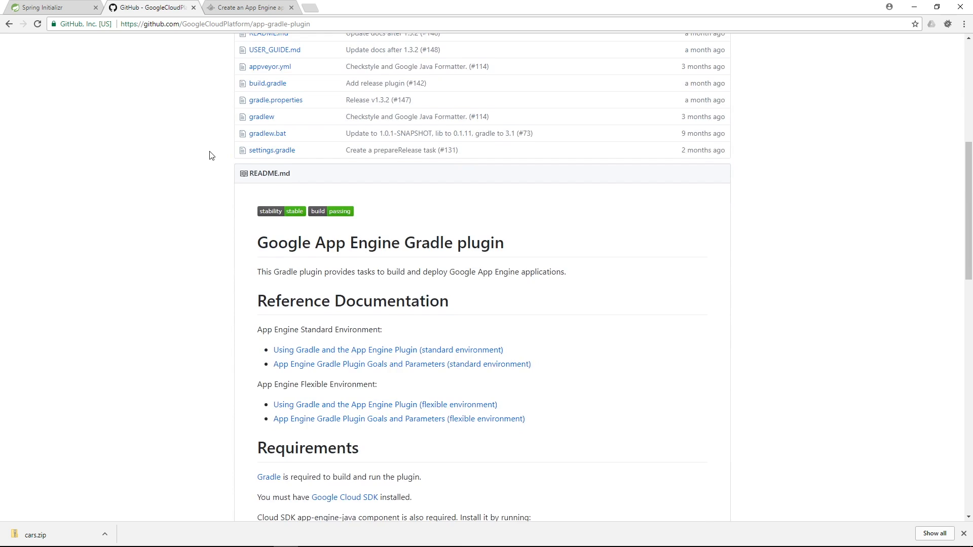
scroll(down, 3)
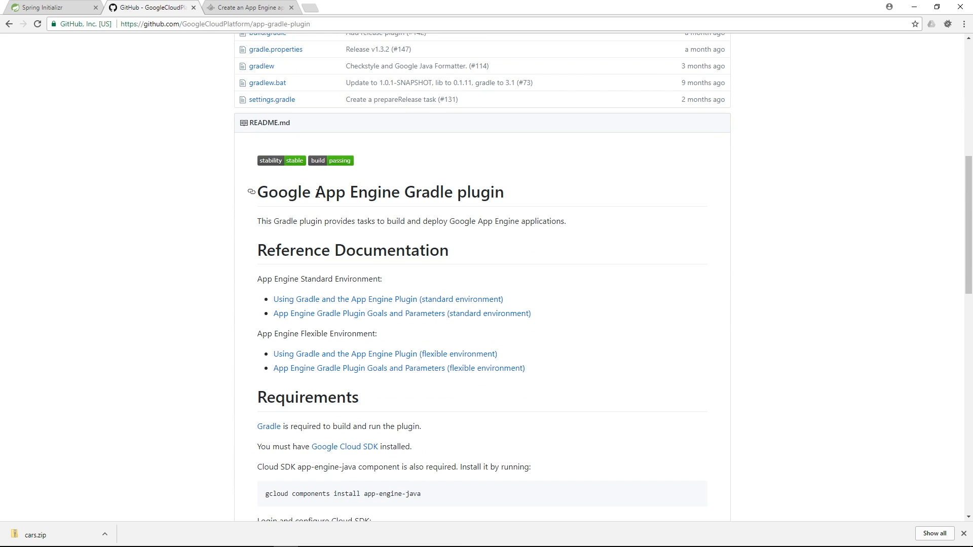
scroll(down, 3)
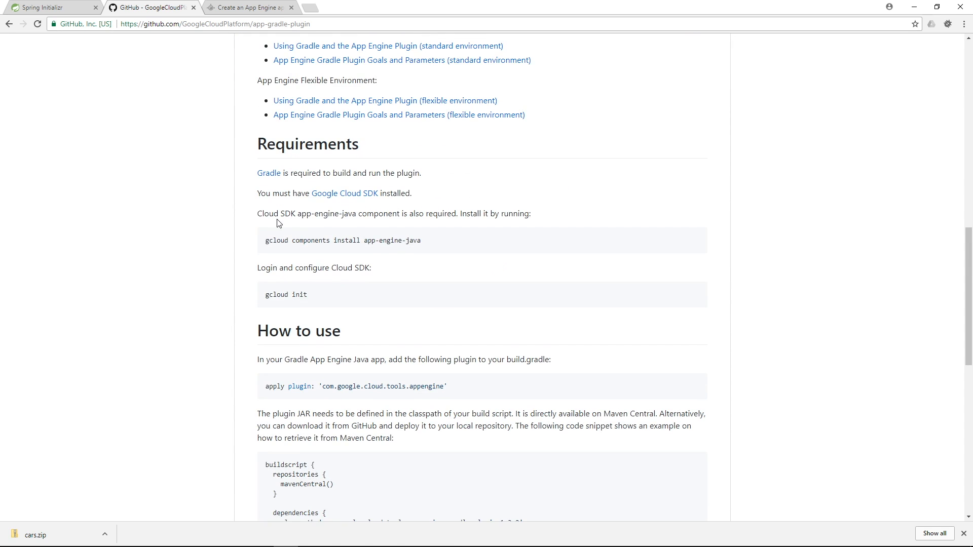
scroll(down, 3)
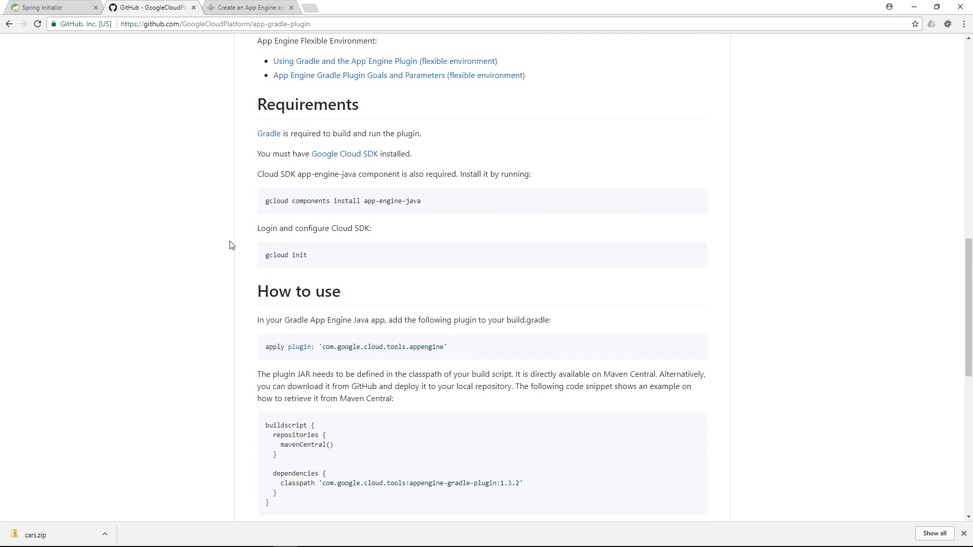
scroll(down, 3)
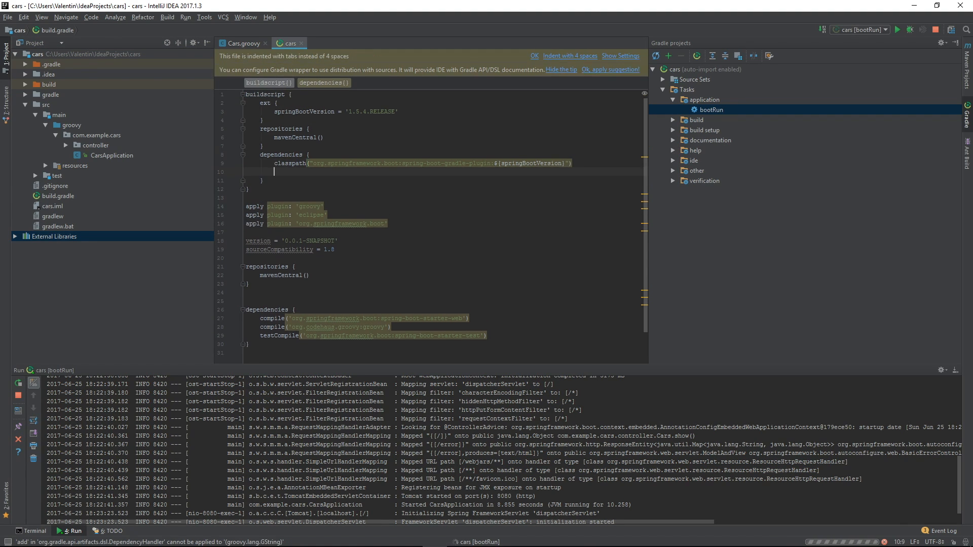
Step: Add classpath 'com.google.cloud.tools:appengine-gradle-plugin:1.3.2' under buildscript dependencies in build.gradle
text(classpath 'com.google.cloud.tools:appengine-gradle-plugin:1.3.2')
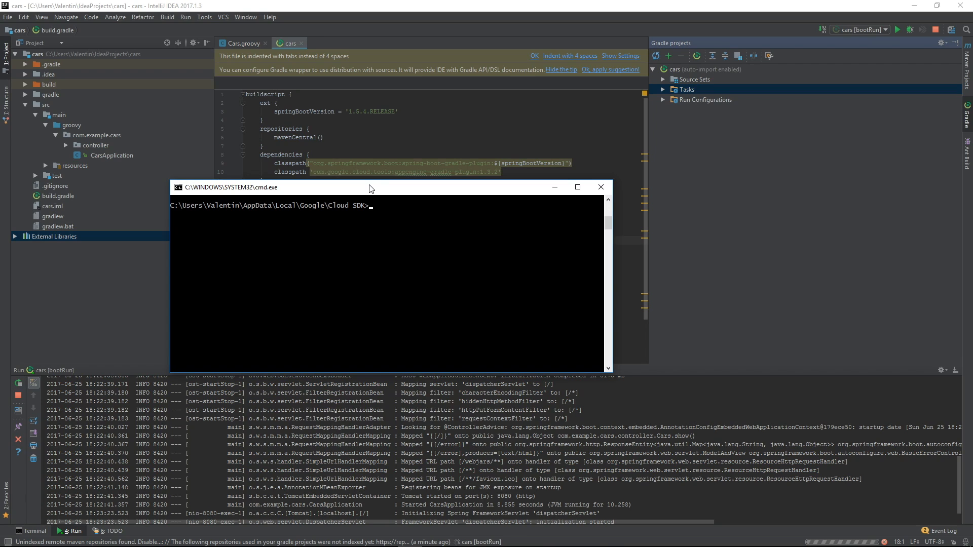
Step: Verify gcloud --version shows Cloud SDK 159.0.0 and set the gcloud project to my-cars-project
text(g)
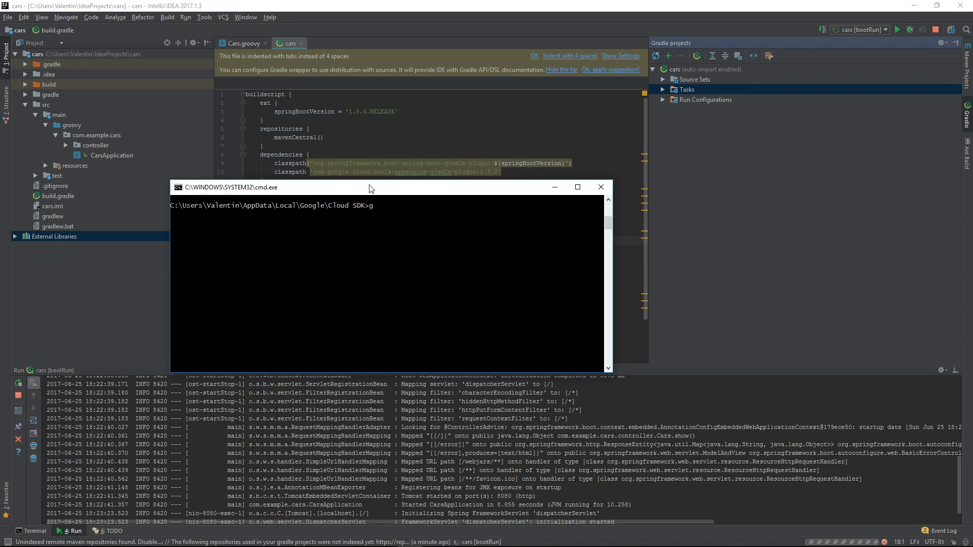
text(clo)
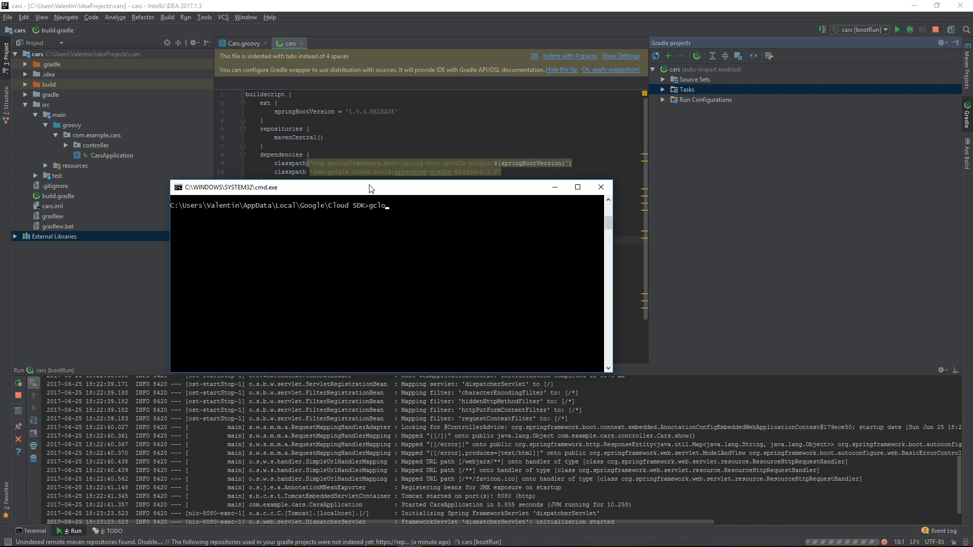
text(ud -v)
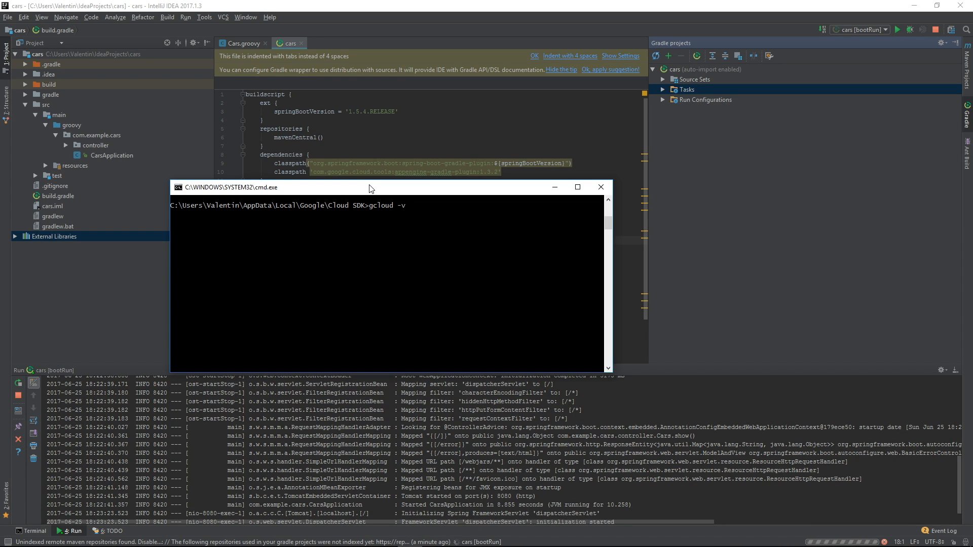
text(--version)
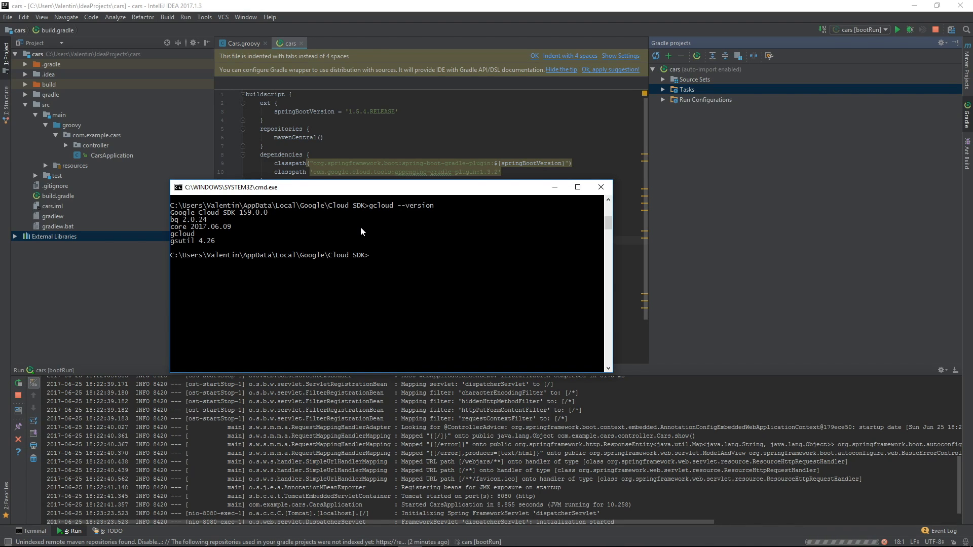
text(gcloud config set project my-cars-project)
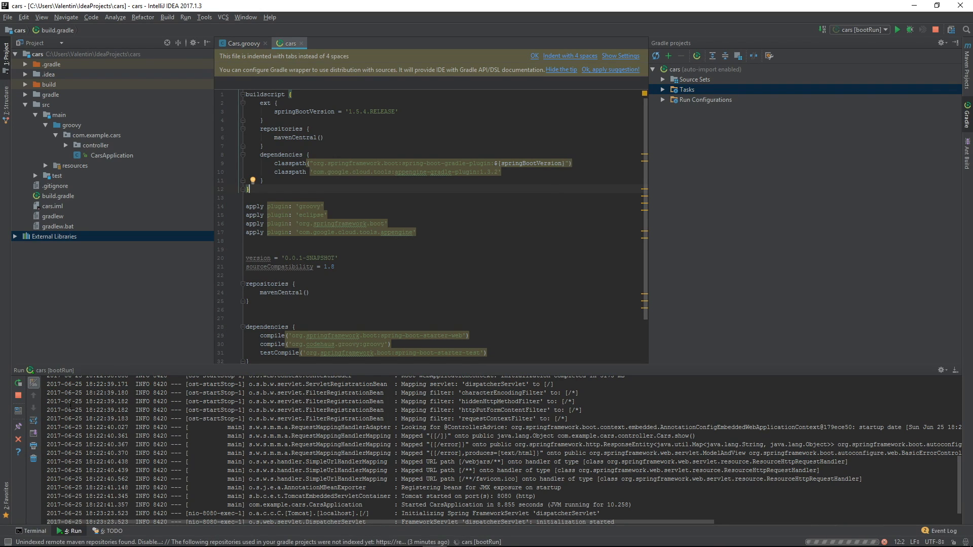
mouse_move(17, 404)
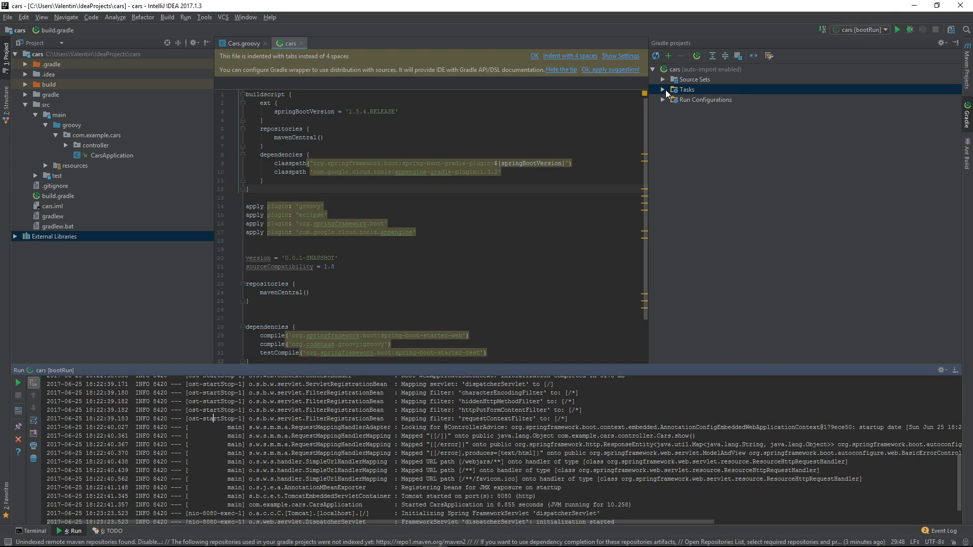
Step: Reload the Gradle project and expand Tasks to reveal the app engine flexible environment group
click(663, 89)
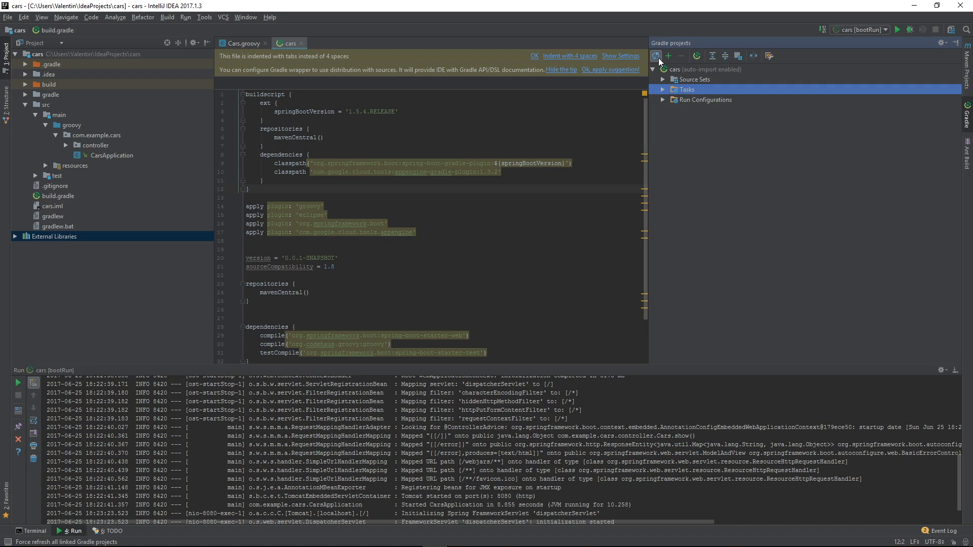
click(655, 55)
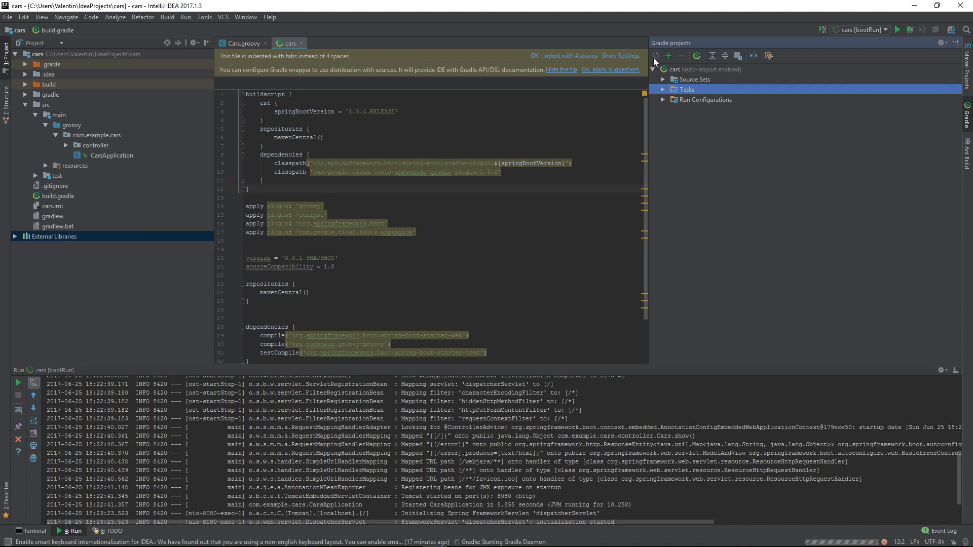
mouse_move(754, 194)
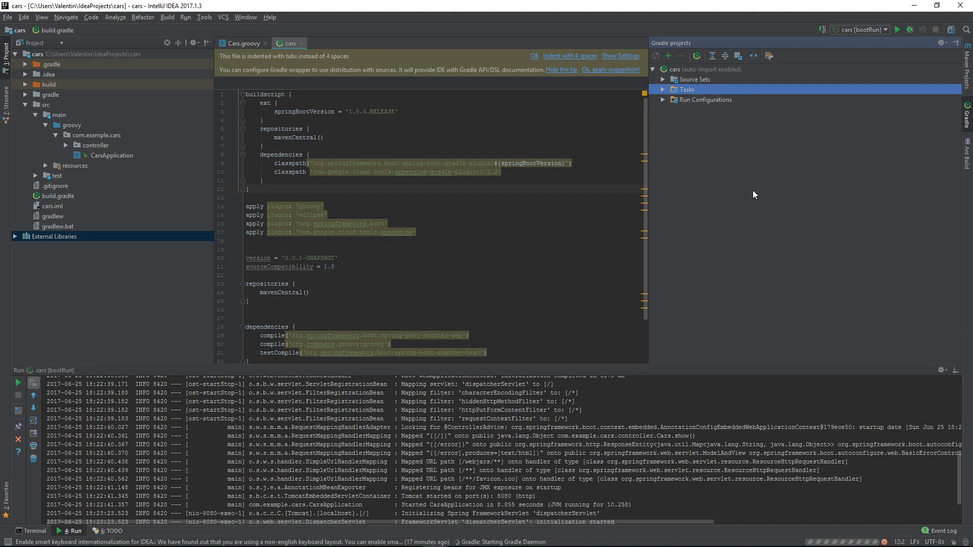
click(664, 89)
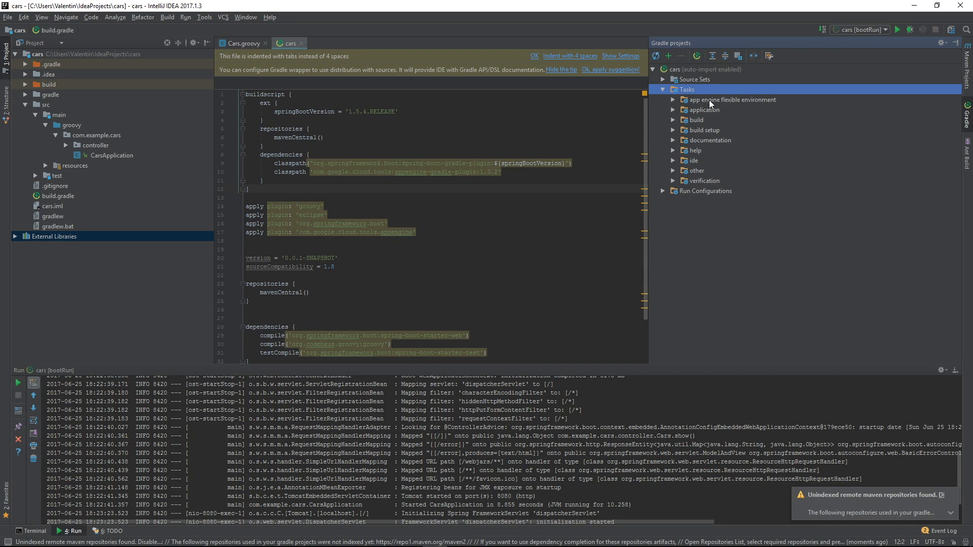
mouse_move(701, 103)
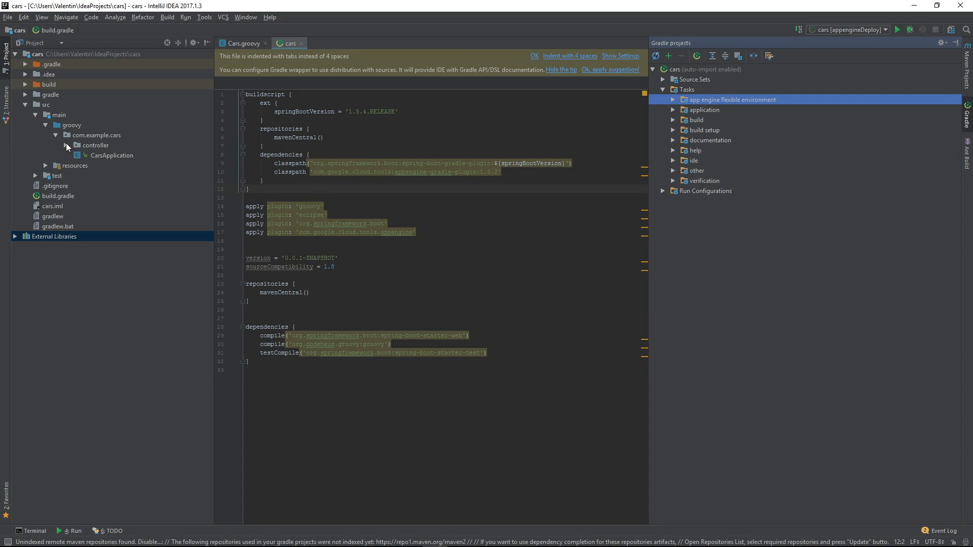
click(99, 135)
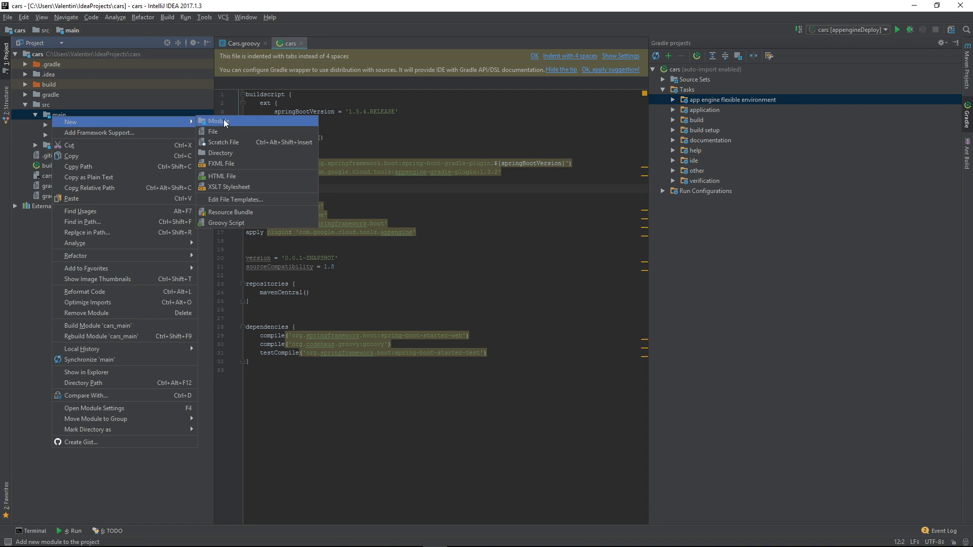
Step: Create an appengine directory under src/main containing a new app.yaml file
click(220, 152)
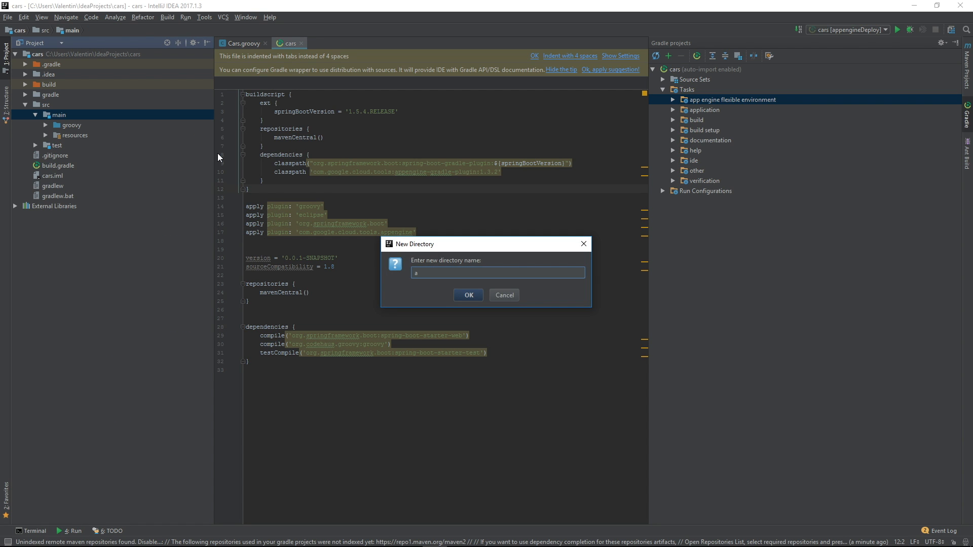
click(503, 295)
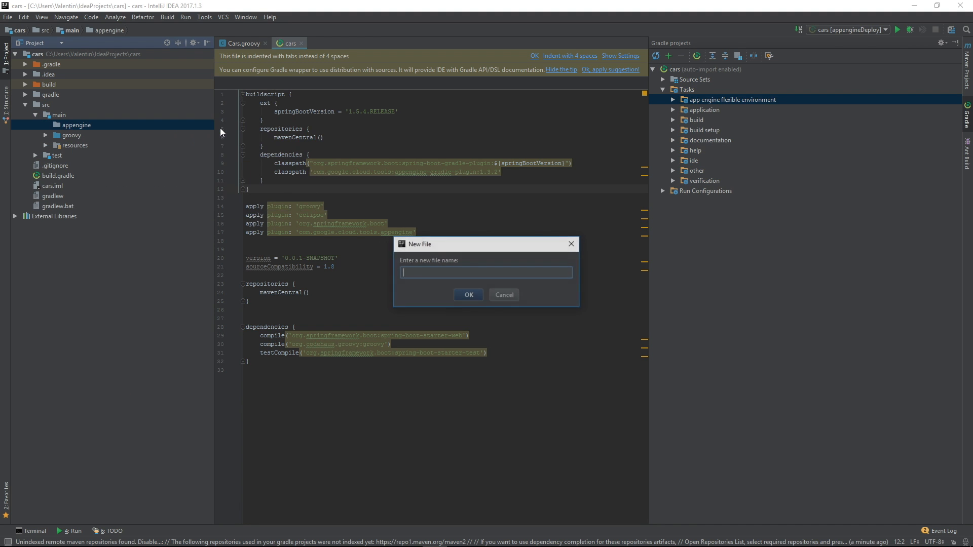
text(app.y)
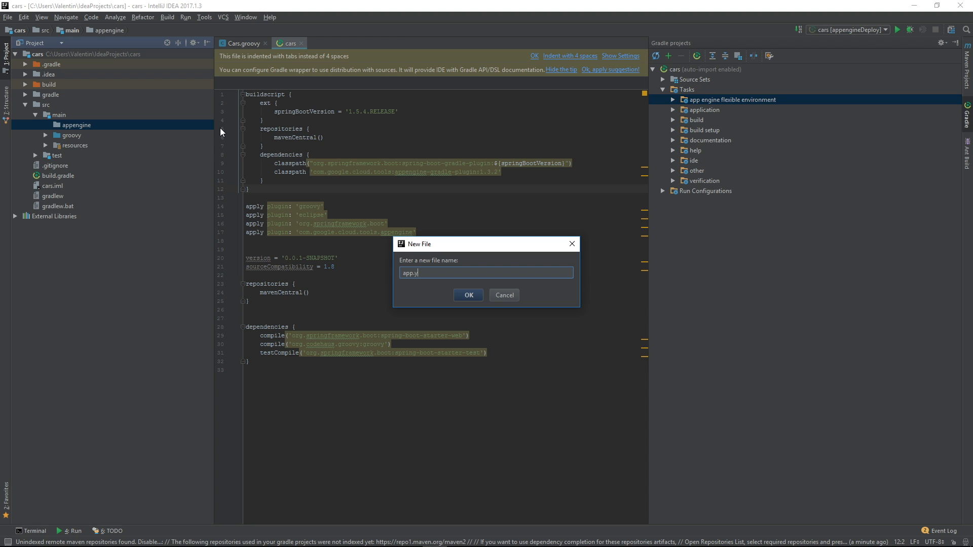
click(468, 295)
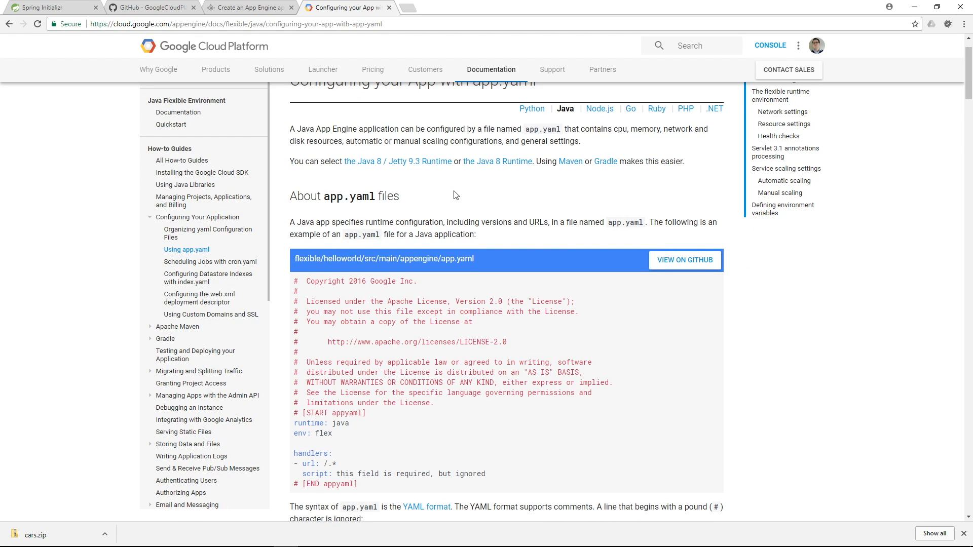
mouse_move(717, 278)
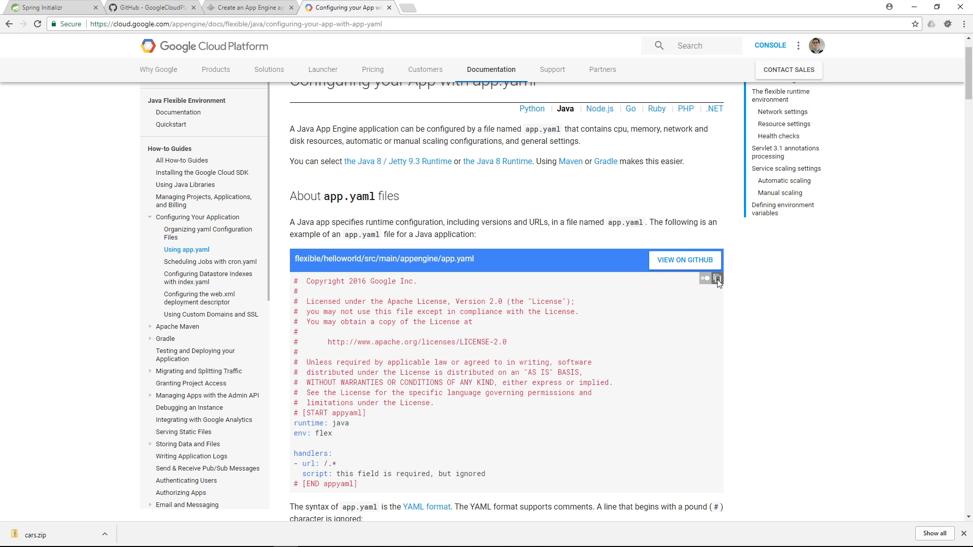
Step: Copy the example Java flexible environment app.yaml from the Google Cloud documentation page
click(717, 279)
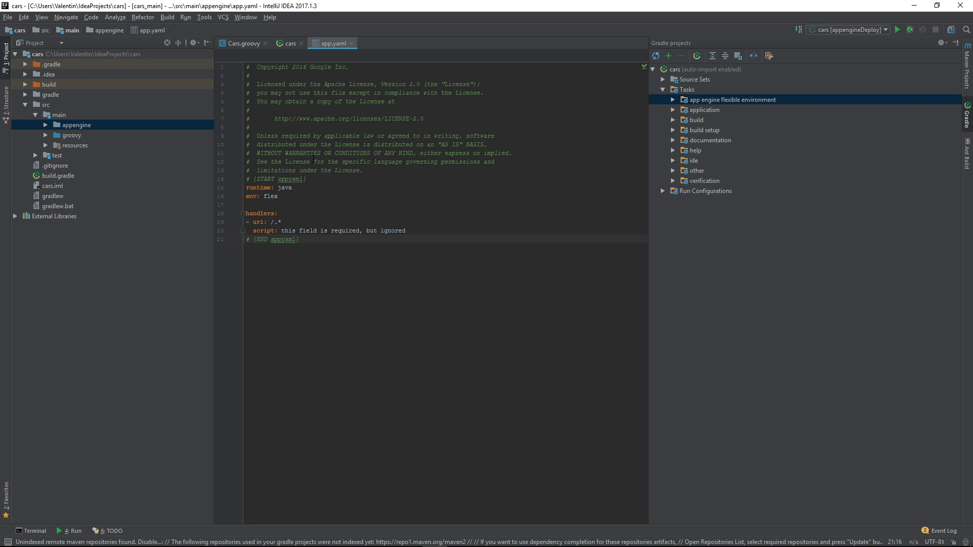
Step: Paste the sample into app.yaml so it declares runtime java and env flex
click(279, 197)
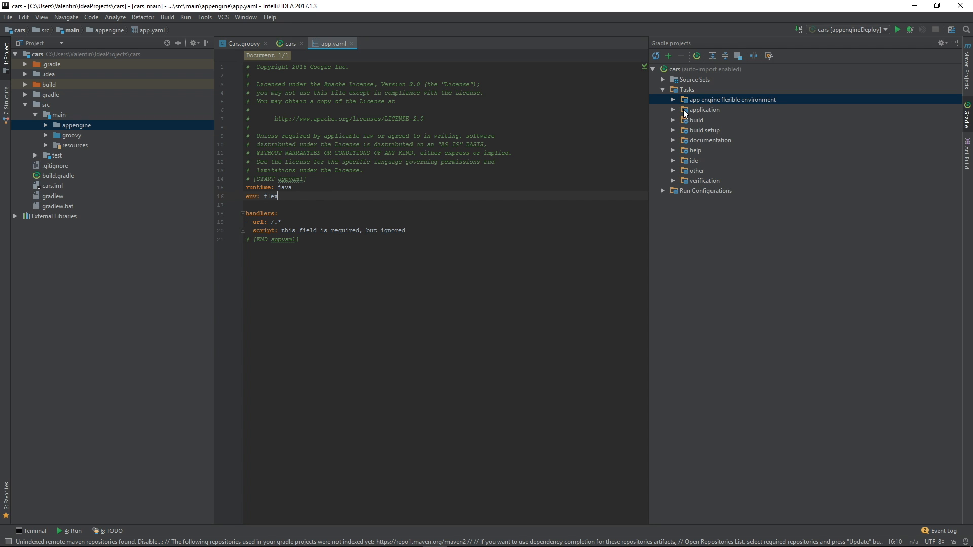
Step: Run appengineDeploy to deploy to my-cars-project.appspot.com and copy the deployed URL
click(672, 100)
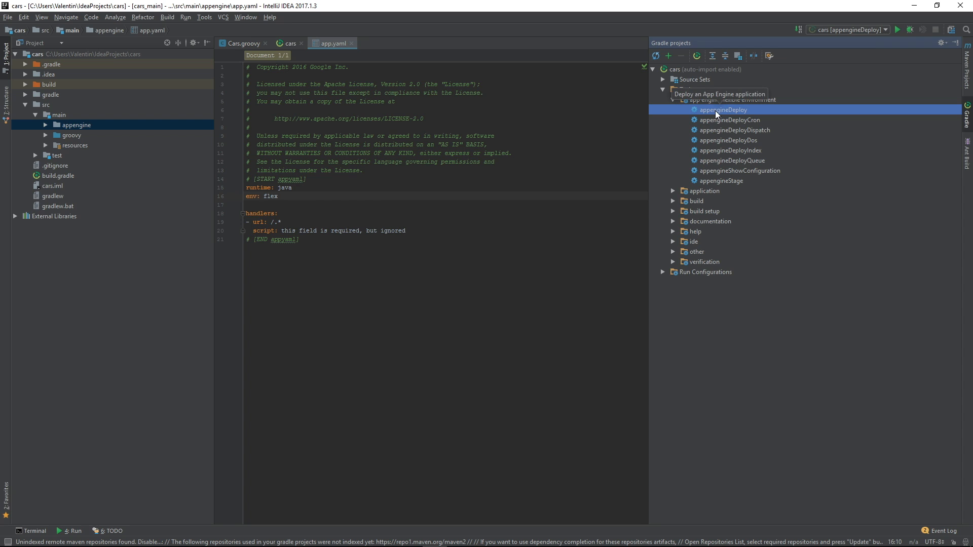
mouse_move(722, 110)
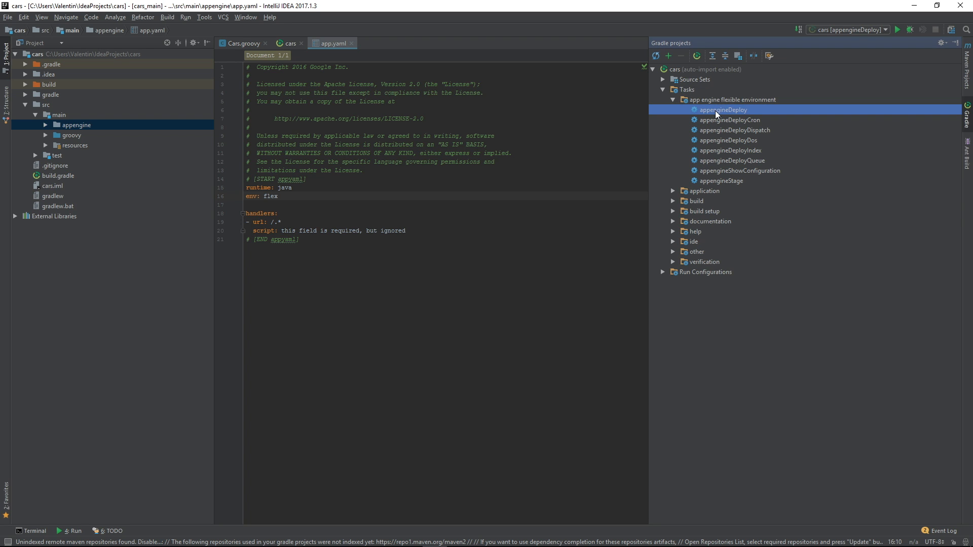
double_click(722, 110)
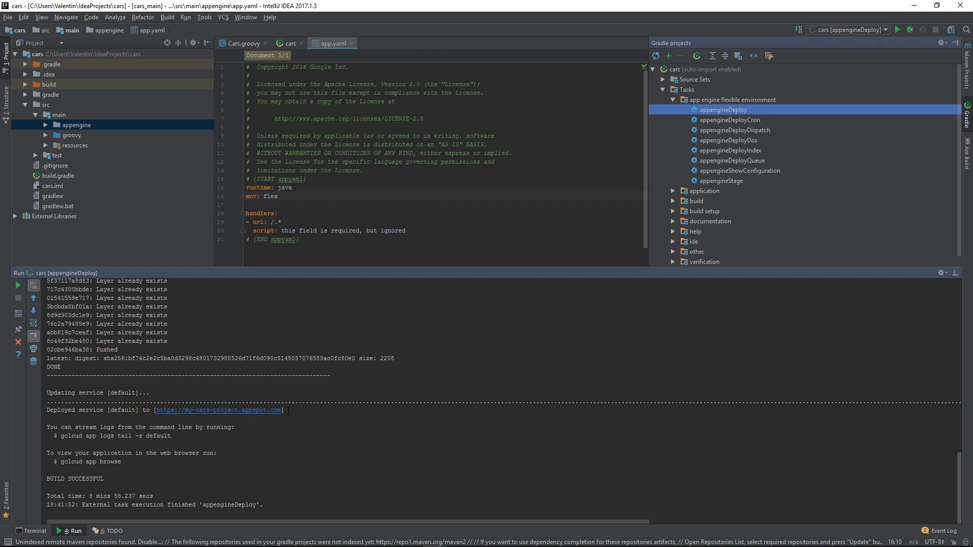
right_click(218, 410)
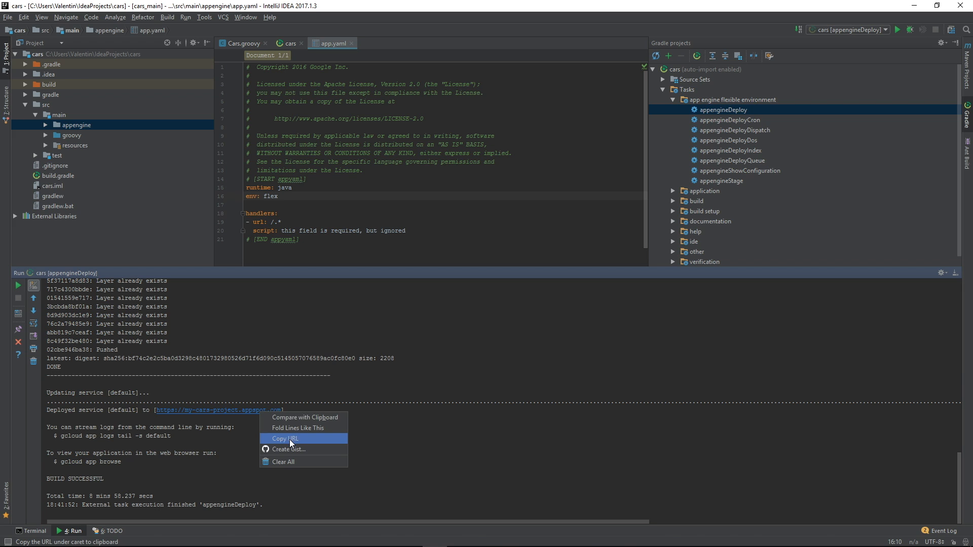
click(285, 439)
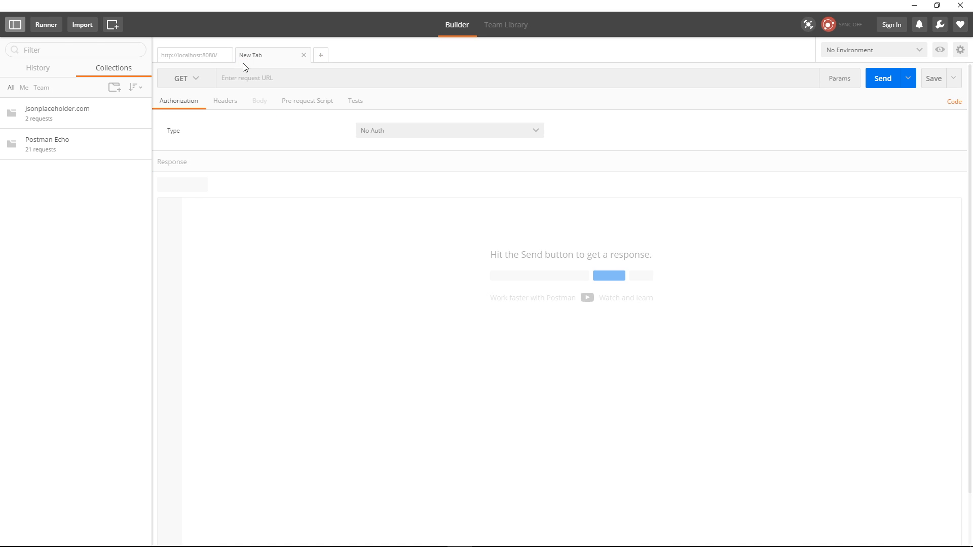
Step: Send a Postman GET to the pasted appspot URL, returning 200 OK with BMW JSON
right_click(247, 78)
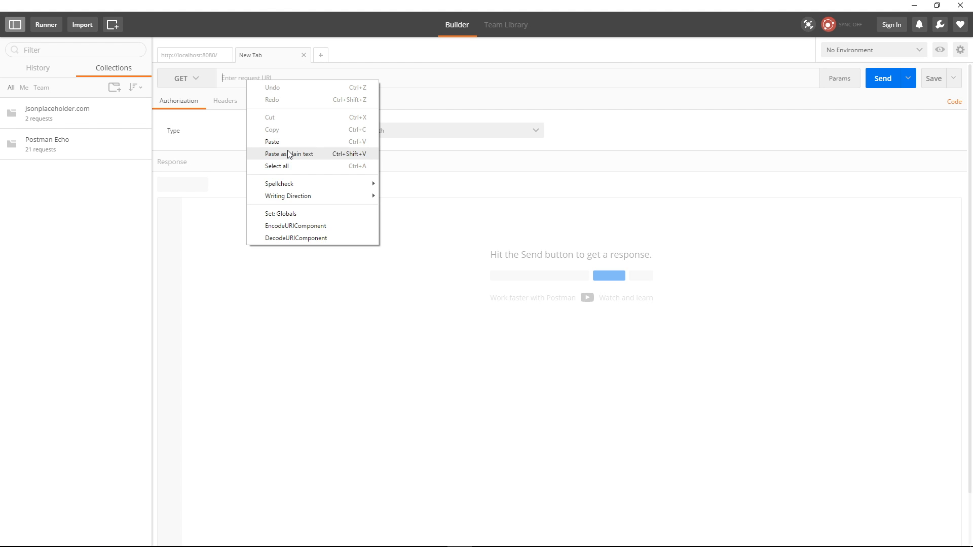
click(887, 78)
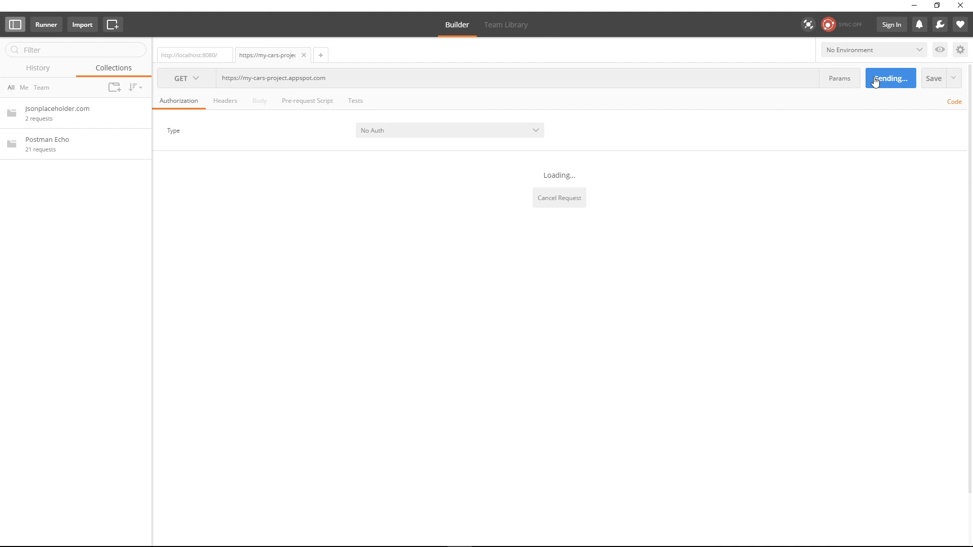
click(890, 78)
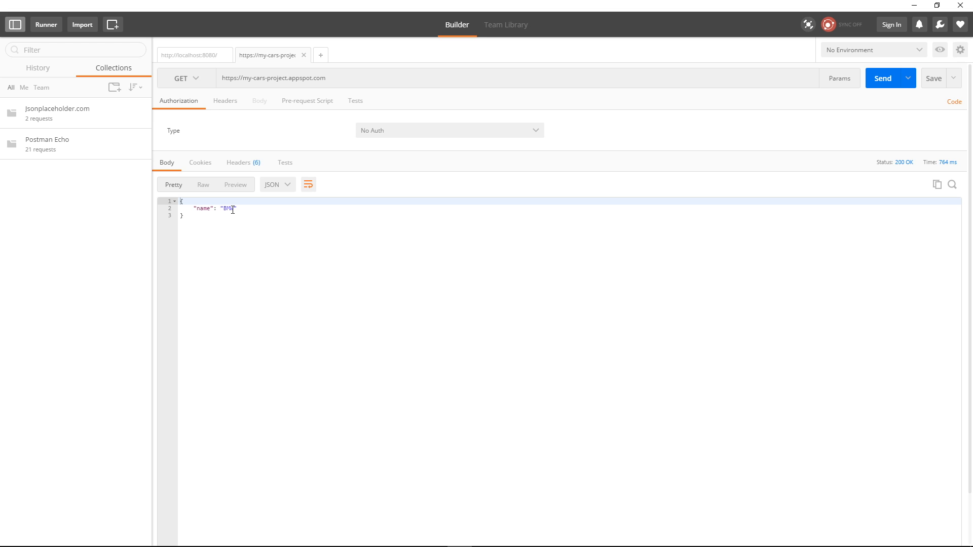